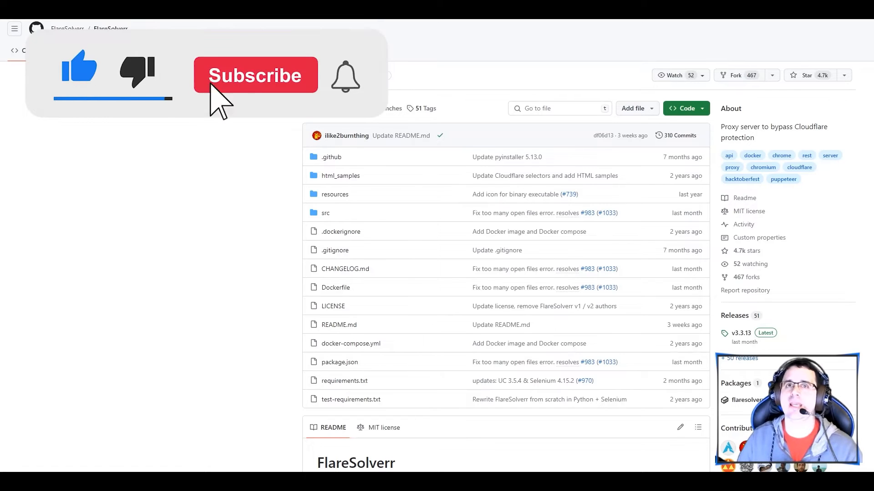
# Step: Search the Docker registry for 'flaresolverr', listing flaresolverr/flaresolverr at the top
pyautogui.click(255, 75)
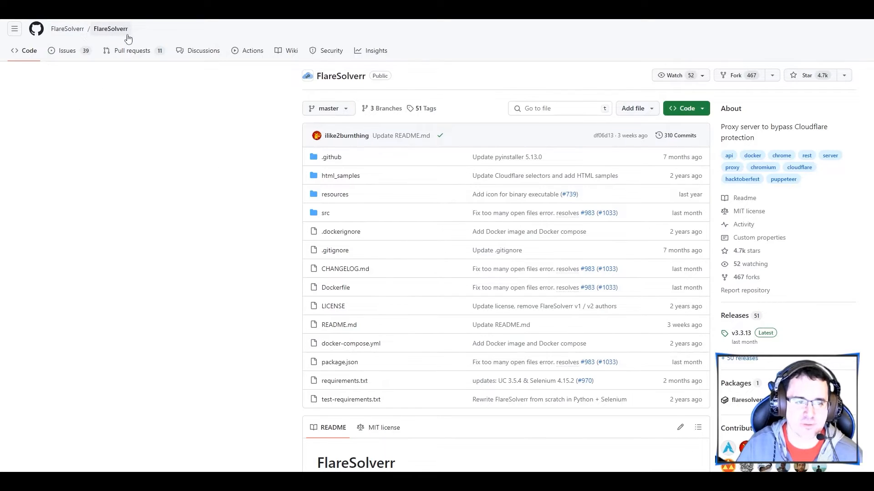
pyautogui.moveTo(220, 238)
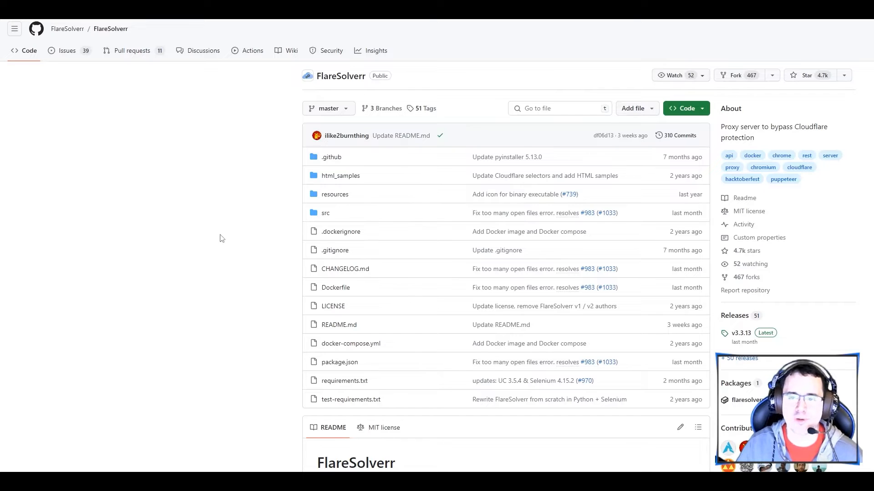
pyautogui.moveTo(427, 213)
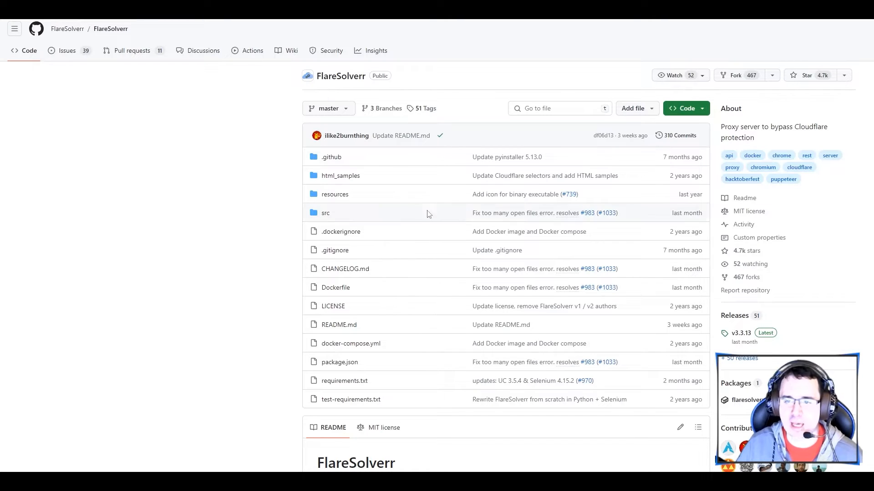
pyautogui.doubleClick(741, 126)
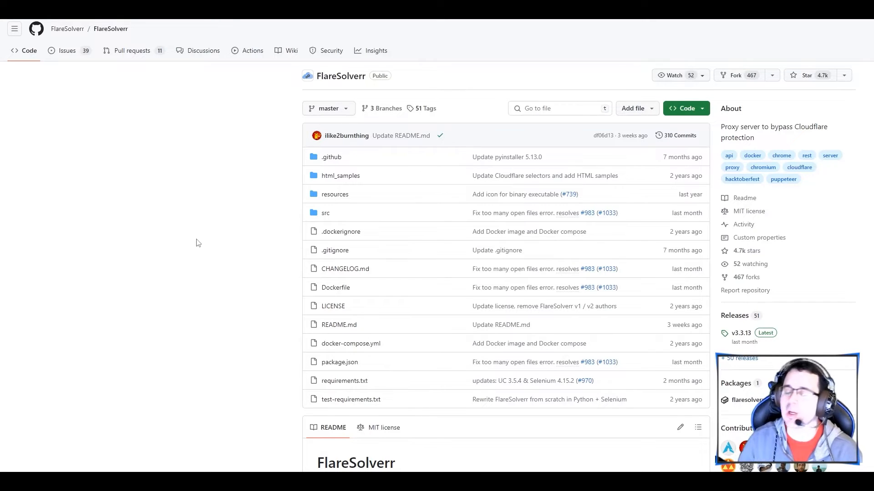
pyautogui.scroll(-3)
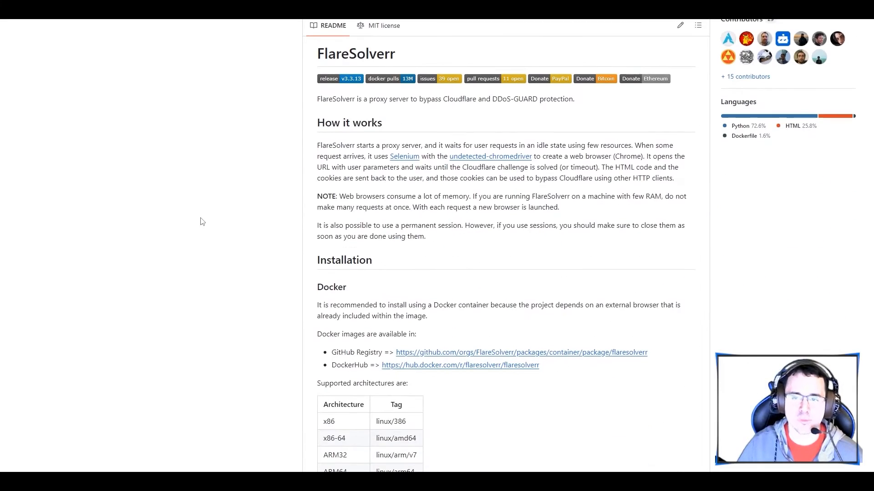
pyautogui.scroll(3)
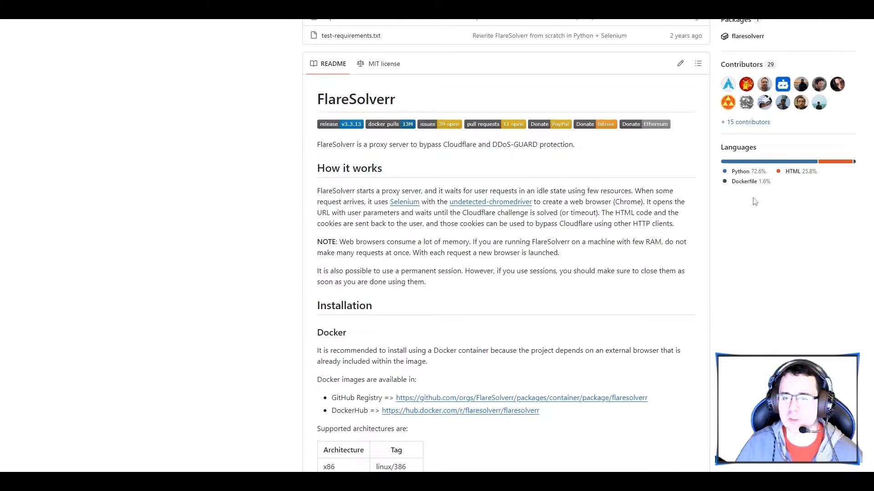
pyautogui.moveTo(783, 224)
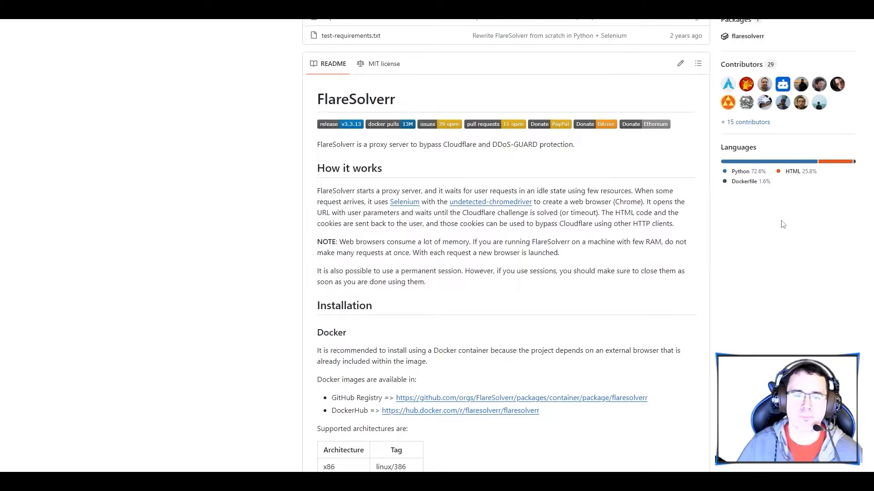
pyautogui.moveTo(513, 245)
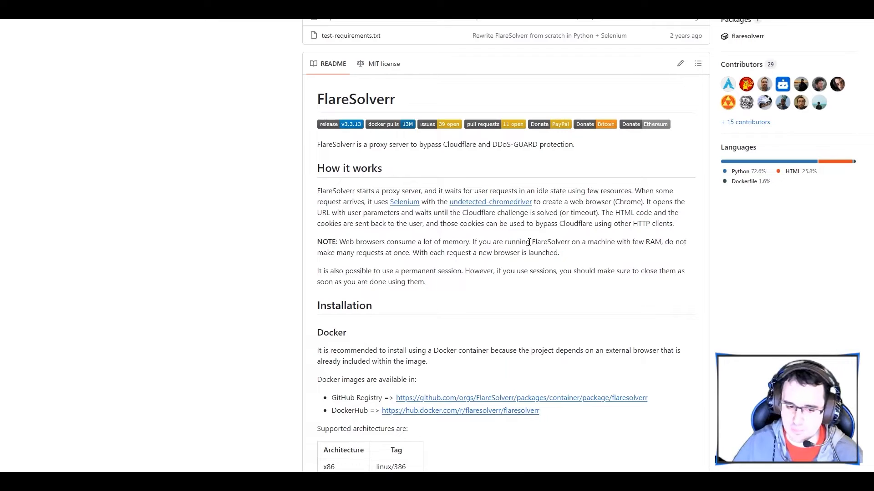
pyautogui.scroll(-3)
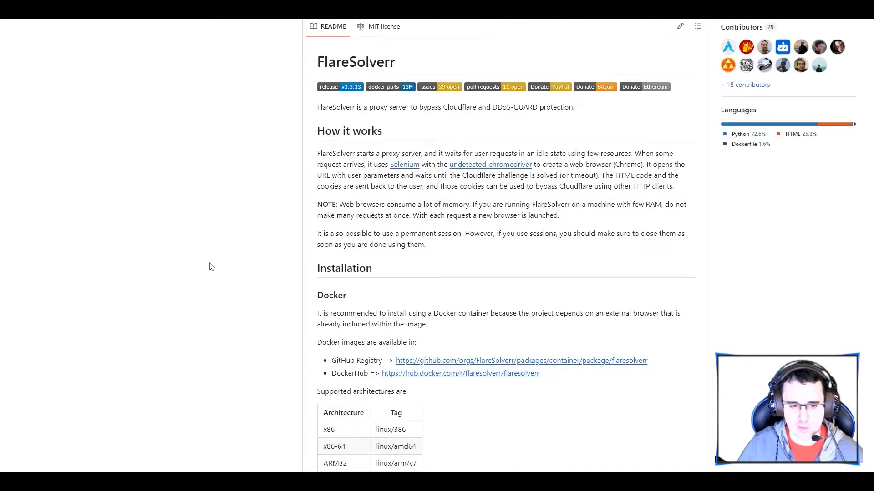
pyautogui.scroll(-3)
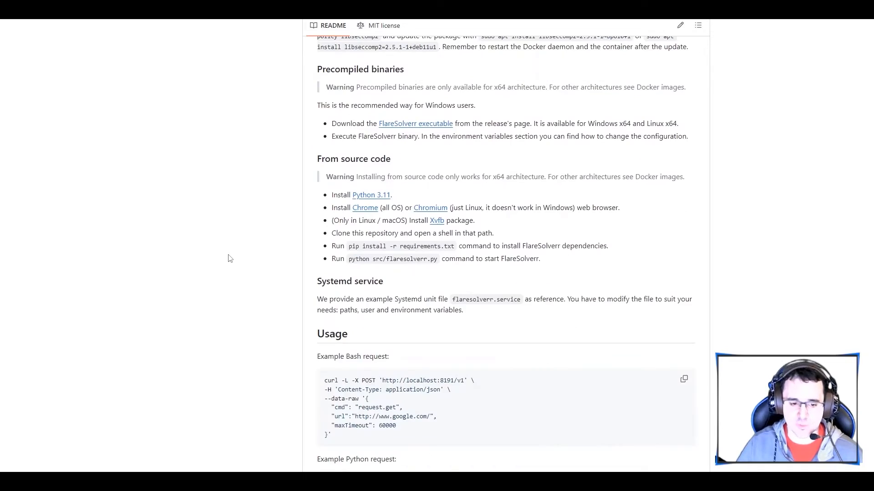
pyautogui.scroll(3)
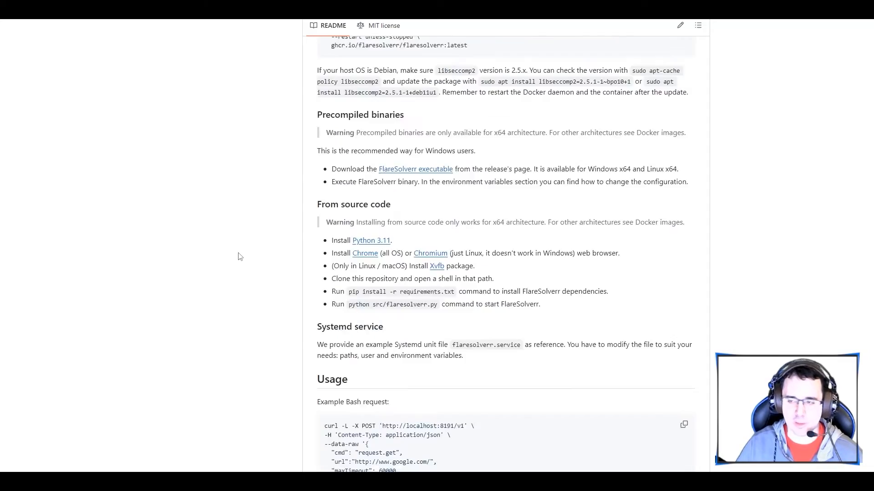
pyautogui.scroll(3)
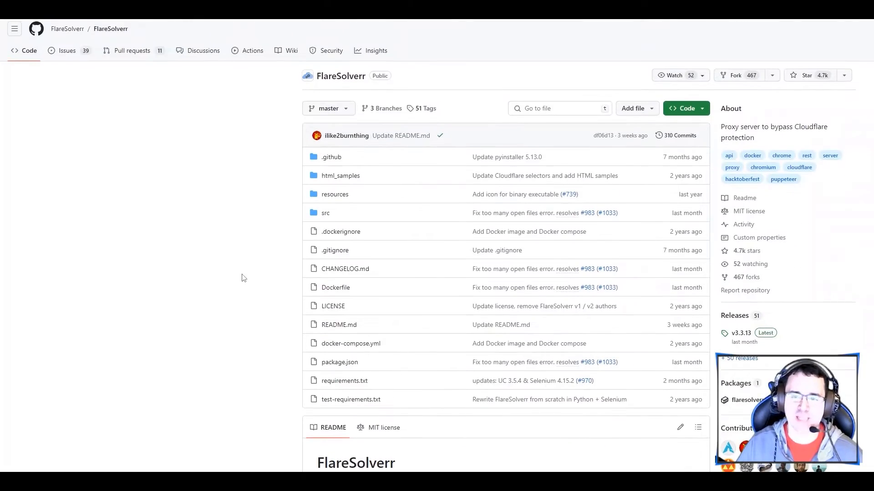
pyautogui.scroll(-3)
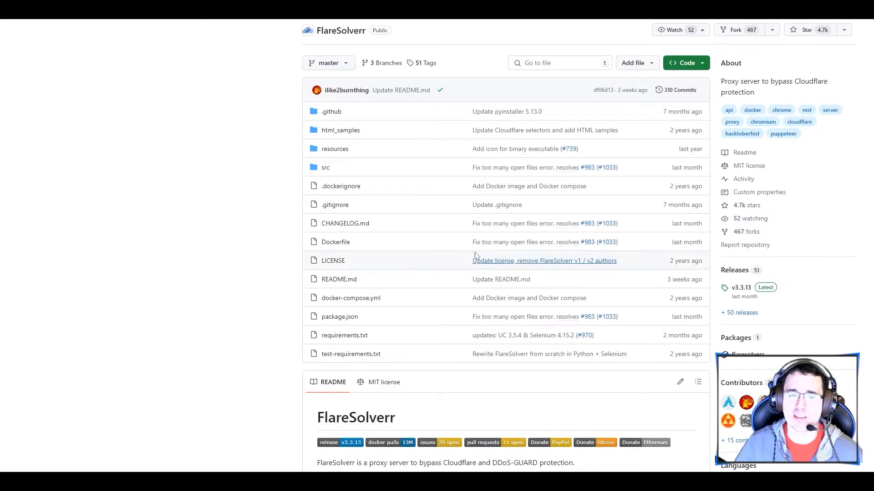
pyautogui.moveTo(233, 253)
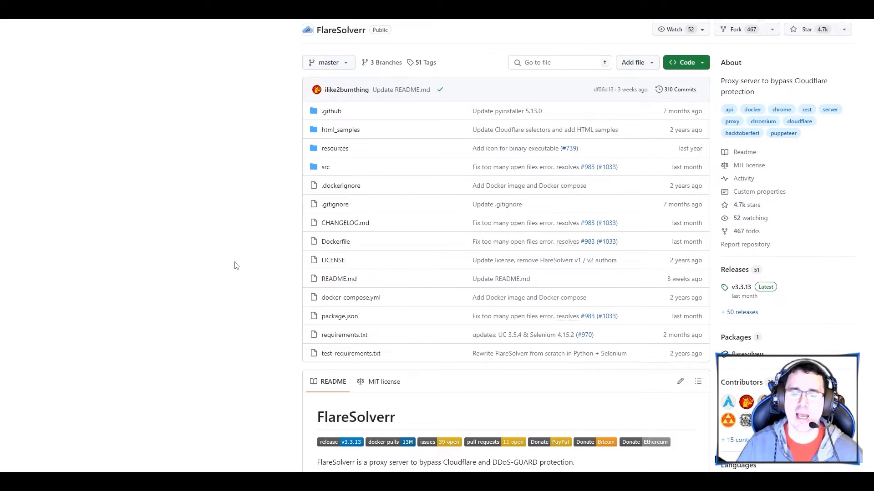
pyautogui.scroll(-3)
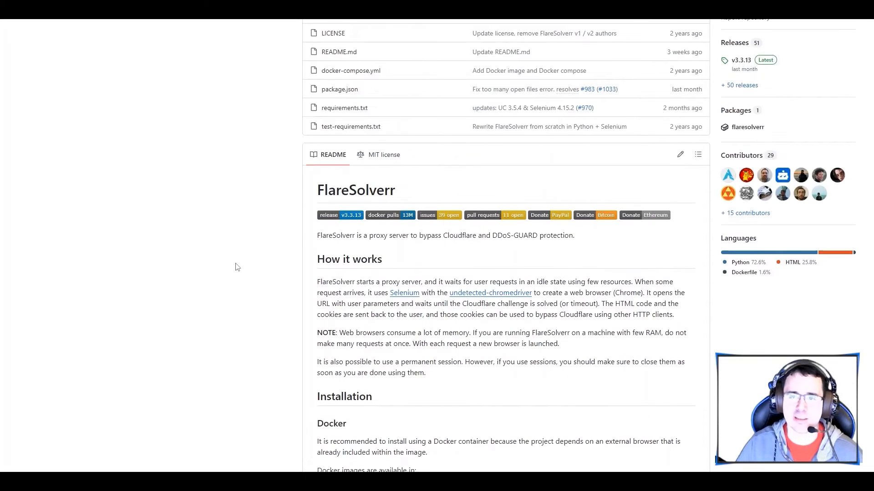
pyautogui.moveTo(865, 121)
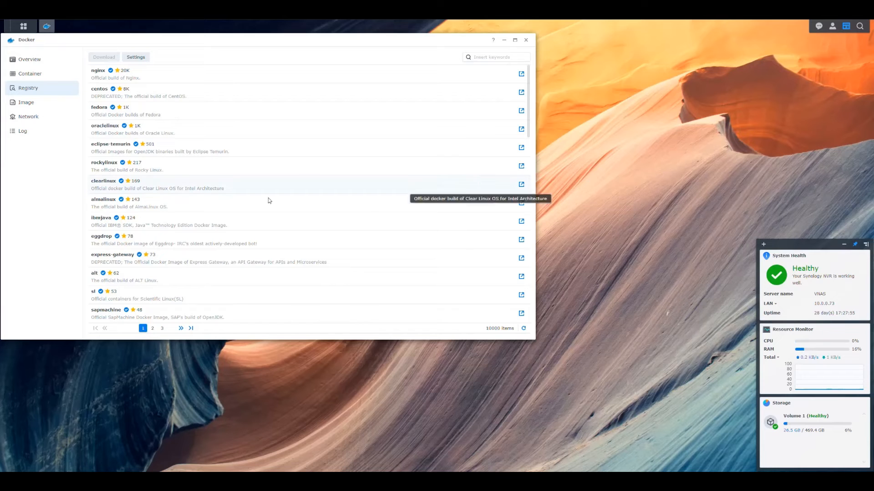
pyautogui.moveTo(71, 124)
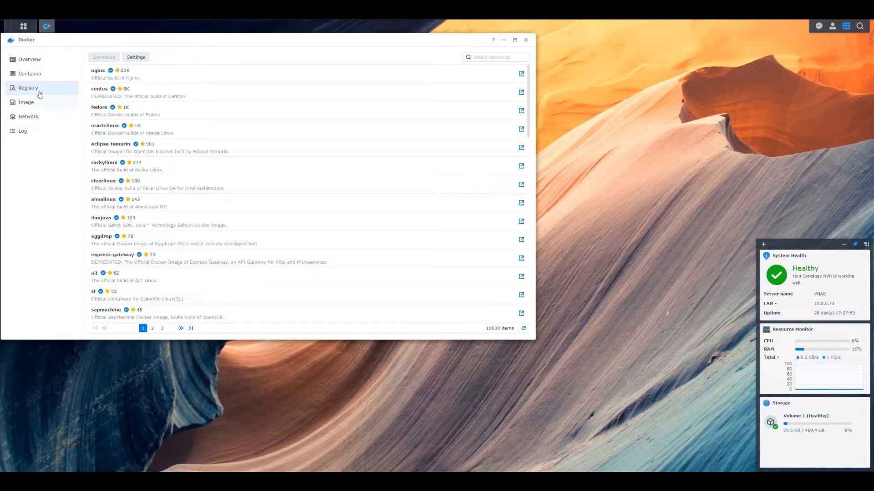
pyautogui.click(494, 57)
pyautogui.write('flaresol')
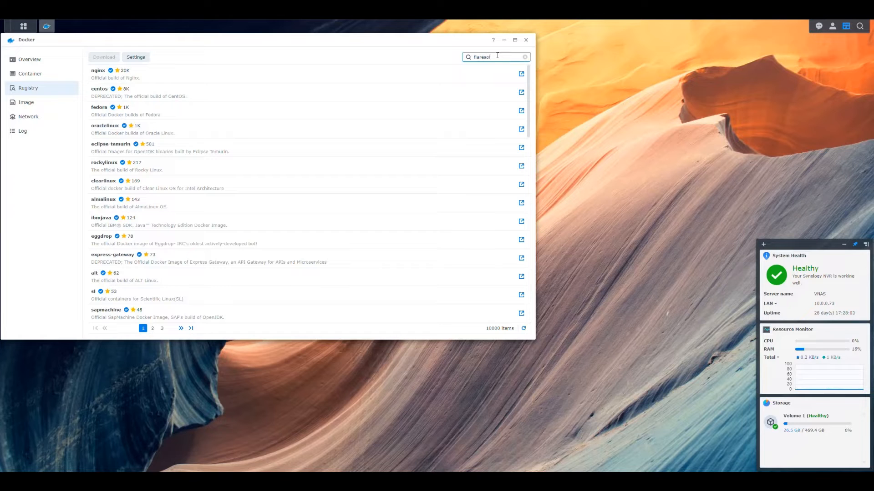
pyautogui.press('Return')
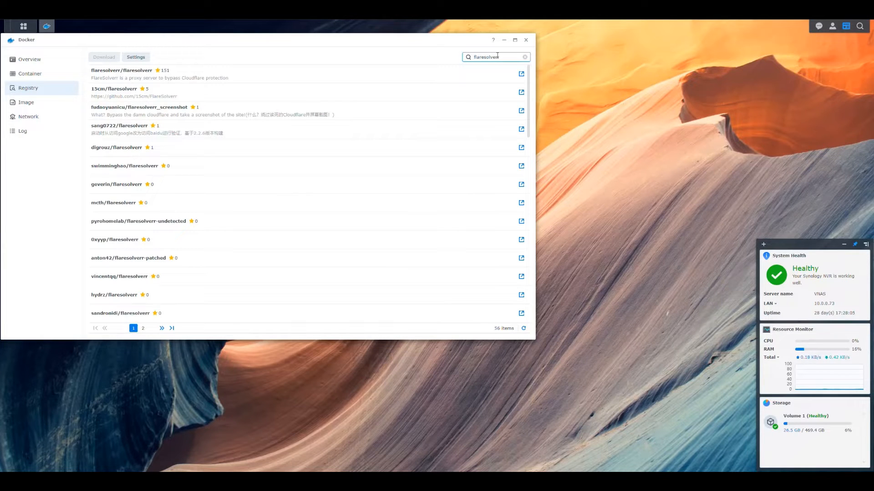
pyautogui.moveTo(447, 106)
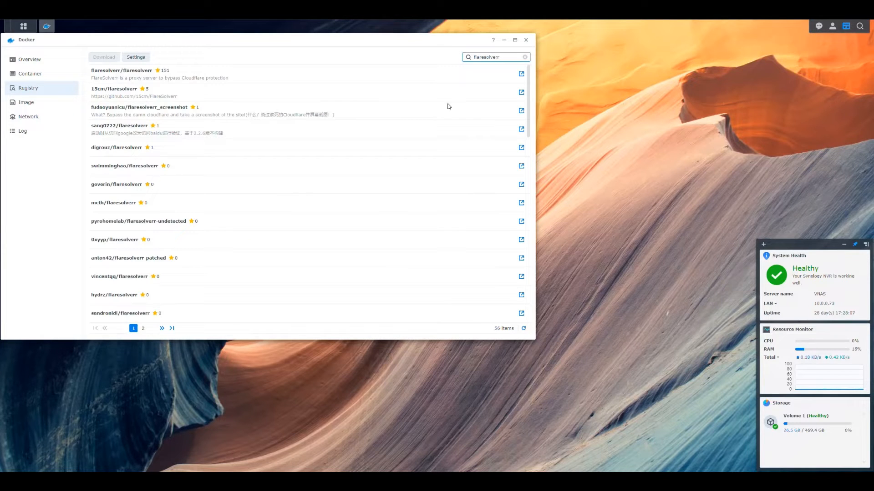
pyautogui.moveTo(310, 182)
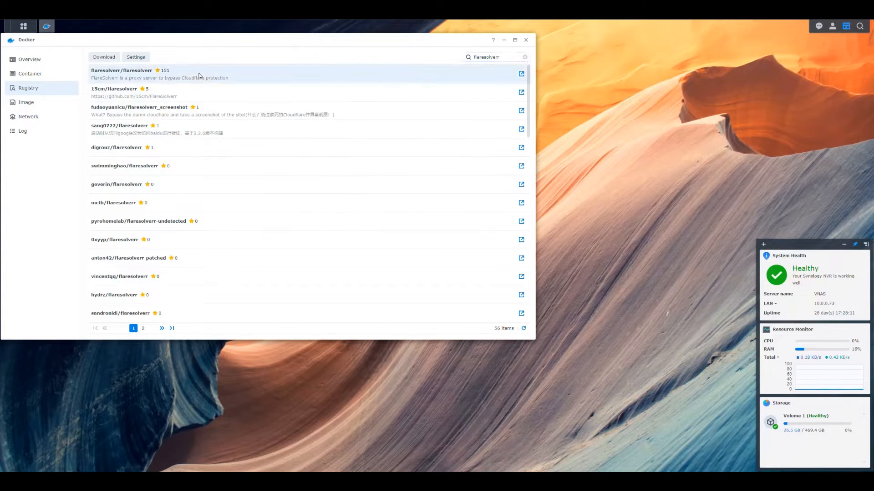
pyautogui.moveTo(112, 76)
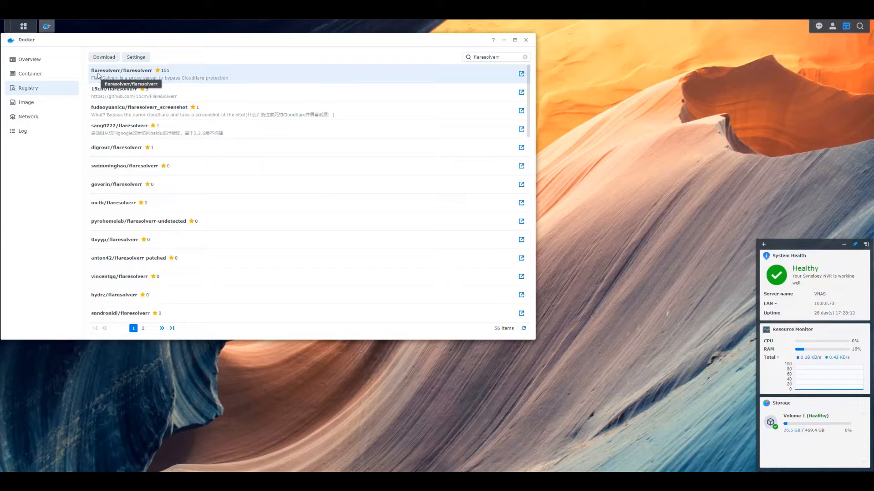
pyautogui.moveTo(211, 76)
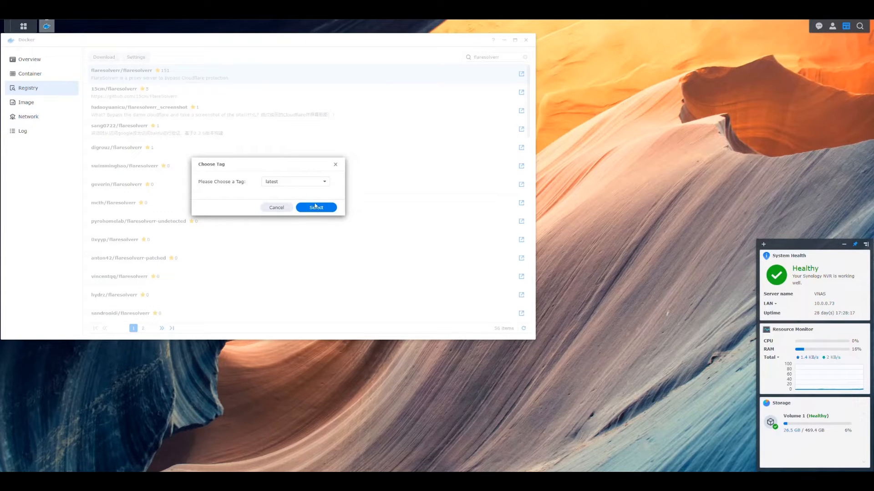
pyautogui.click(316, 208)
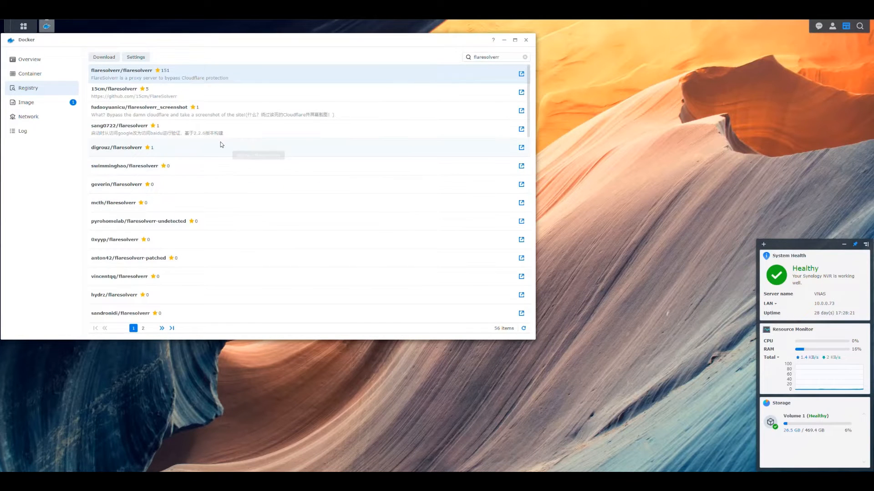
pyautogui.click(25, 102)
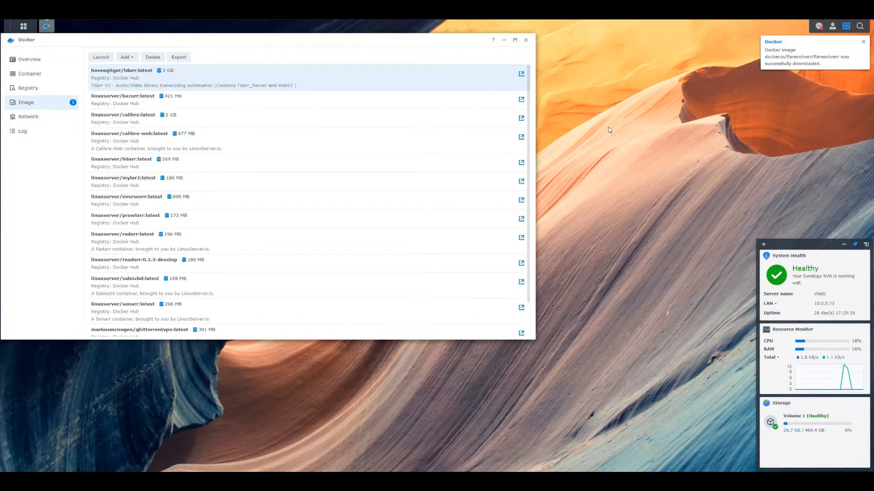
pyautogui.click(818, 26)
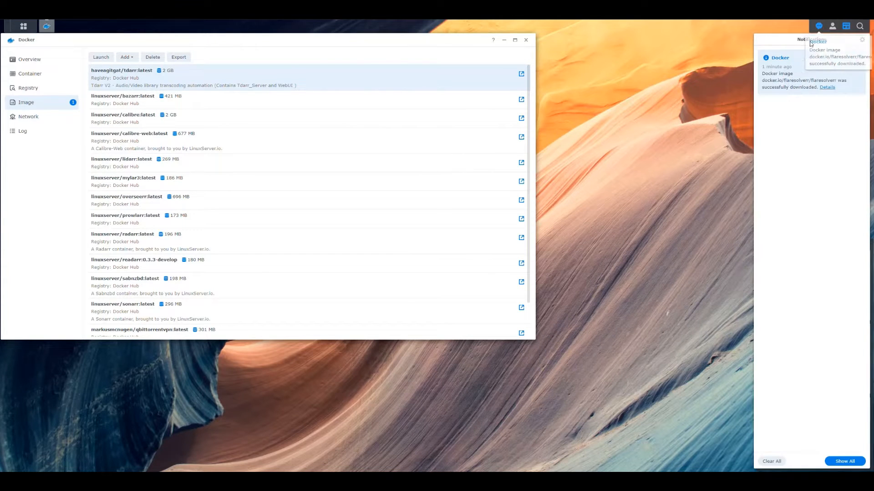
pyautogui.click(770, 461)
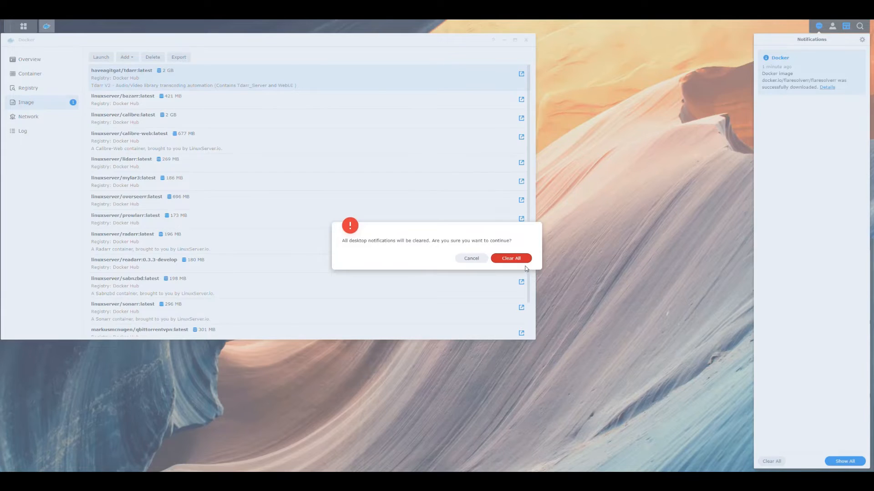
pyautogui.click(510, 258)
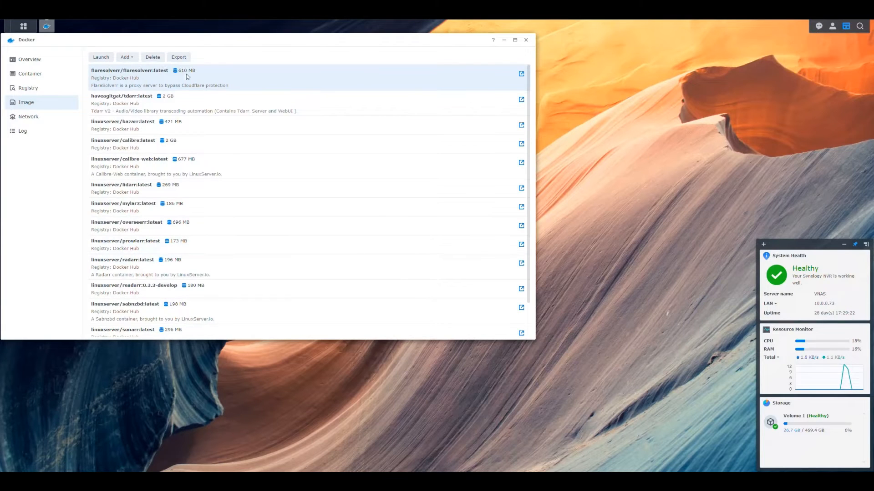
pyautogui.moveTo(161, 85)
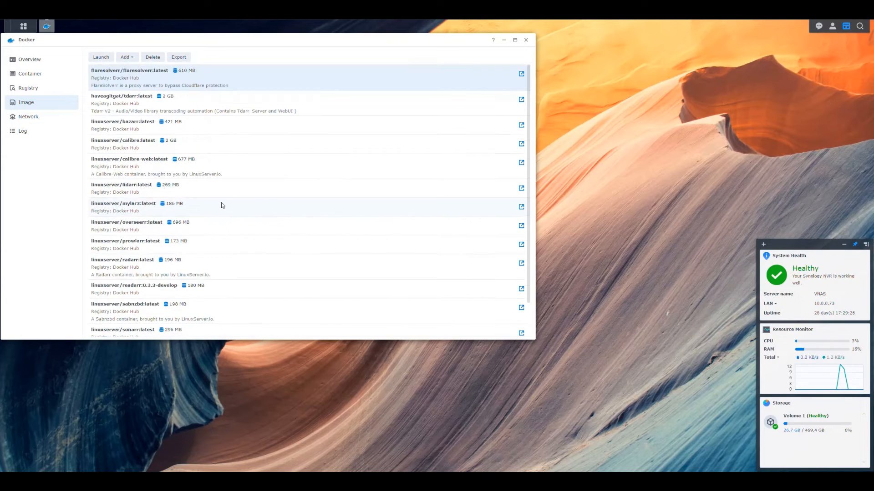
pyautogui.moveTo(179, 99)
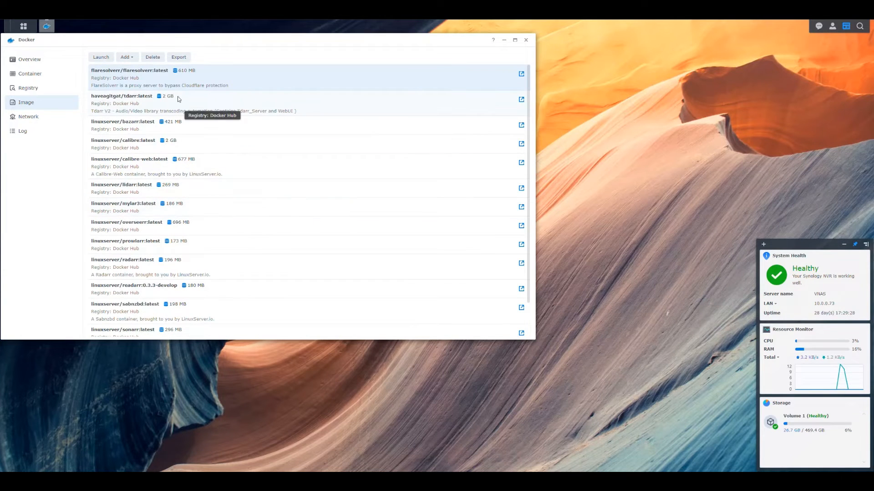
pyautogui.moveTo(170, 119)
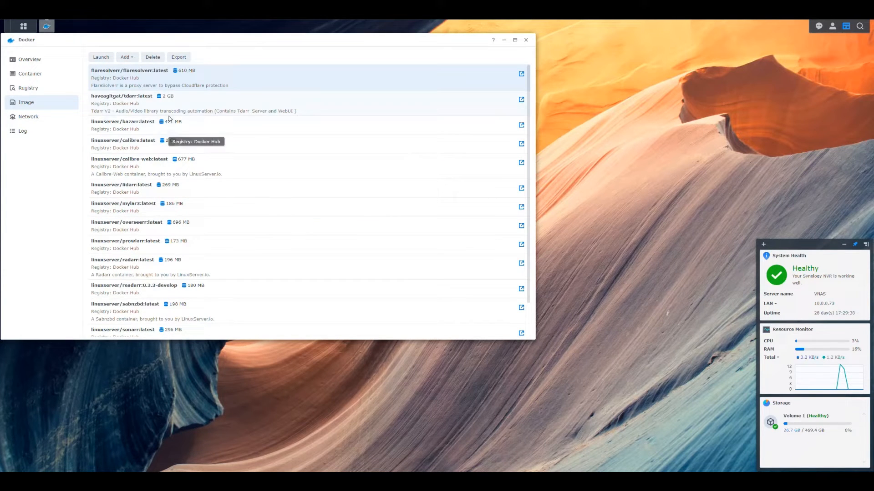
pyautogui.moveTo(216, 85)
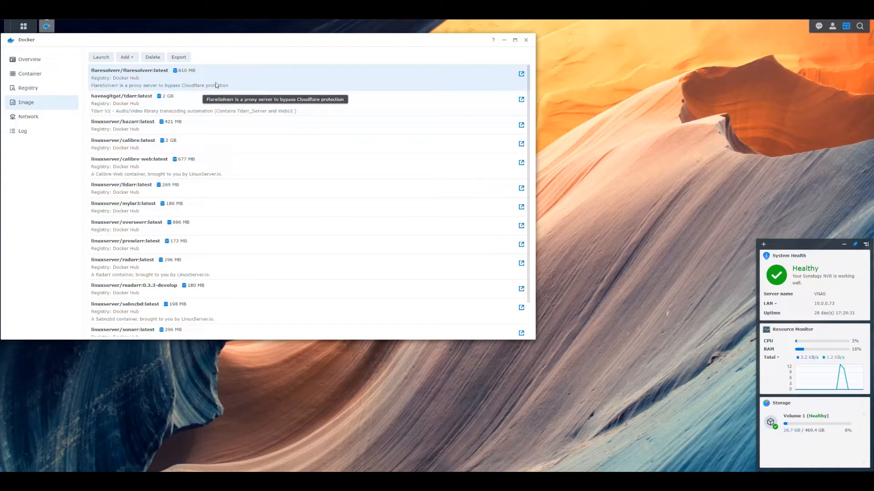
pyautogui.moveTo(172, 81)
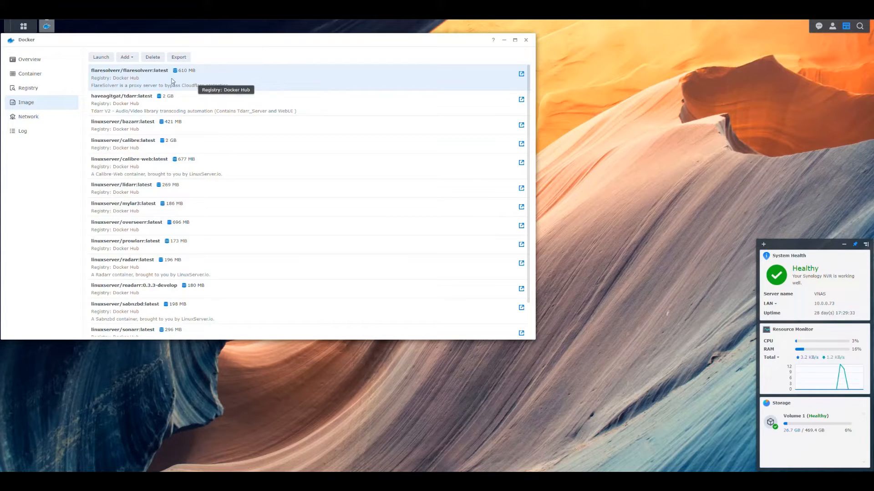
# Step: Launch a FlareSolverr container on the bridge network with resource limits and 2048 MB memory
pyautogui.click(101, 57)
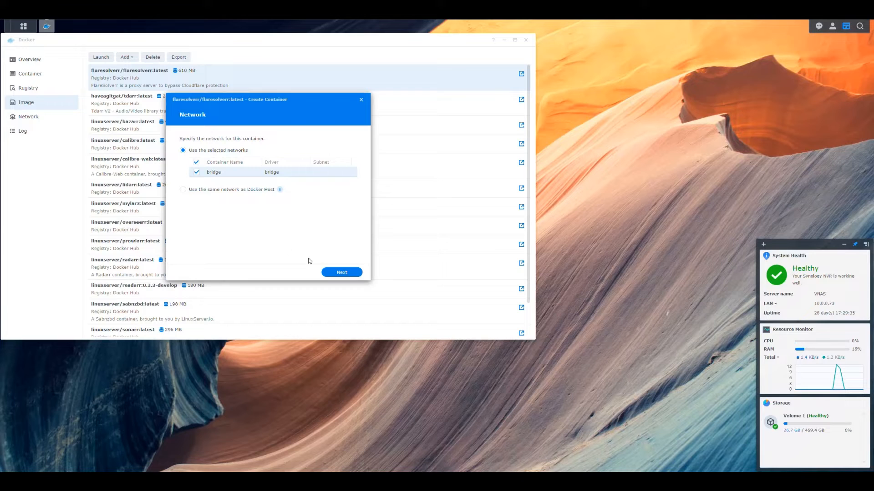
pyautogui.click(341, 272)
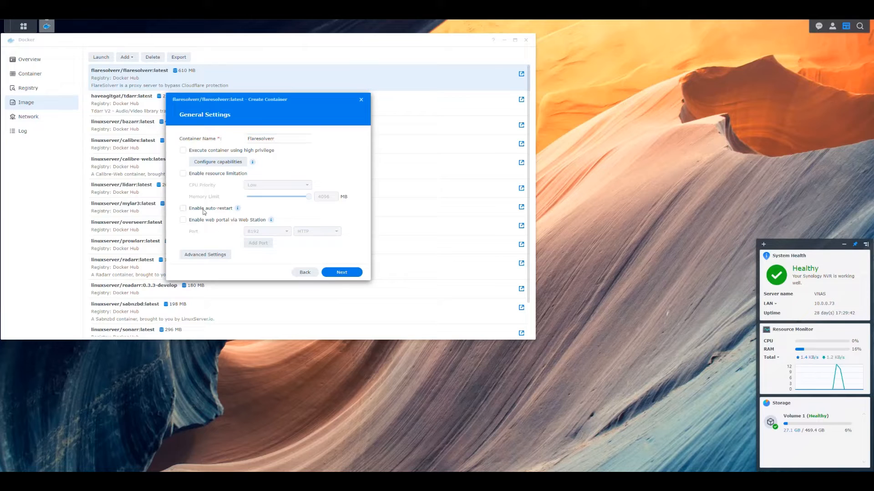
pyautogui.click(184, 173)
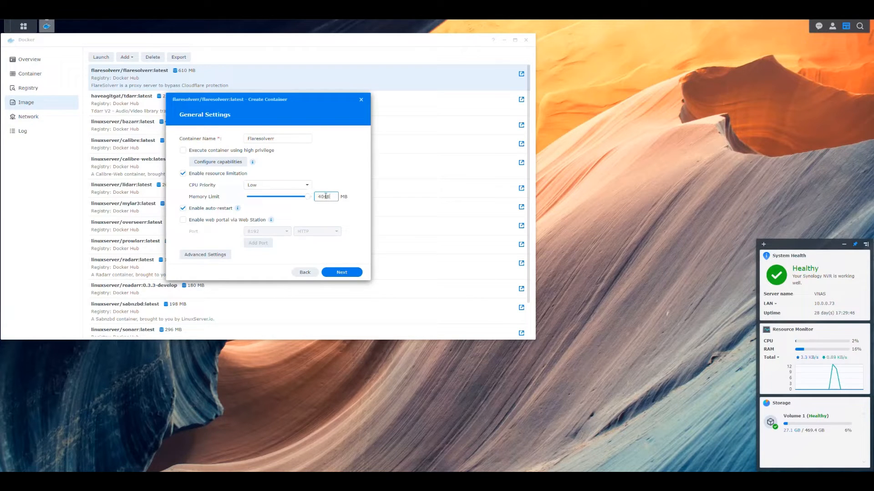
pyautogui.moveTo(310, 196); pyautogui.dragTo(261, 196)
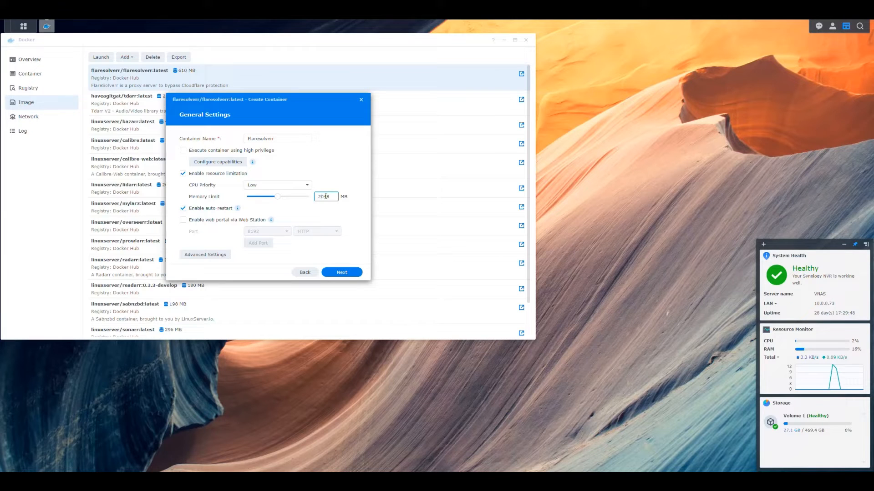
pyautogui.moveTo(320, 253)
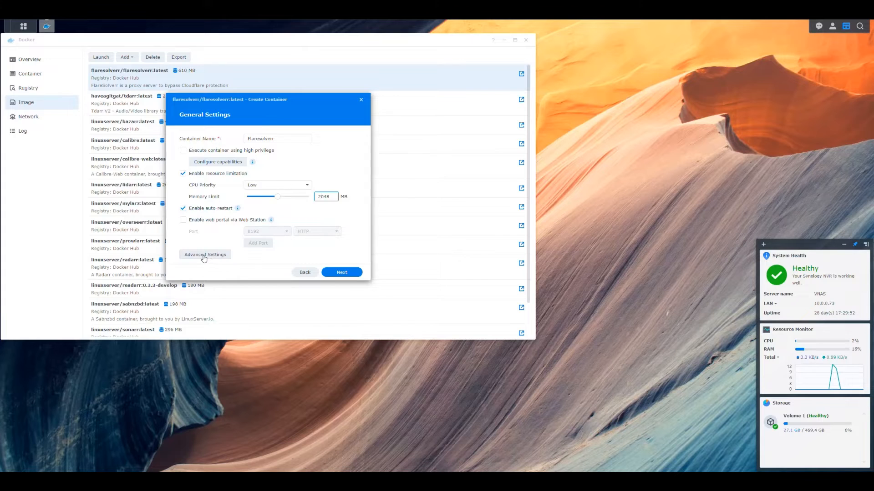
# Step: In Advanced Settings, add environment variables TZ=America/New_York, PUID=1026 and PGID=100, then save
pyautogui.click(204, 255)
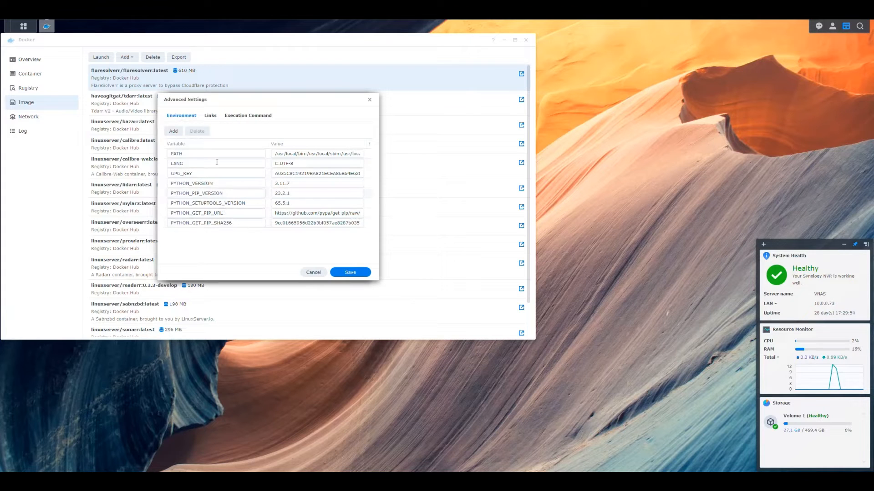
pyautogui.moveTo(194, 237)
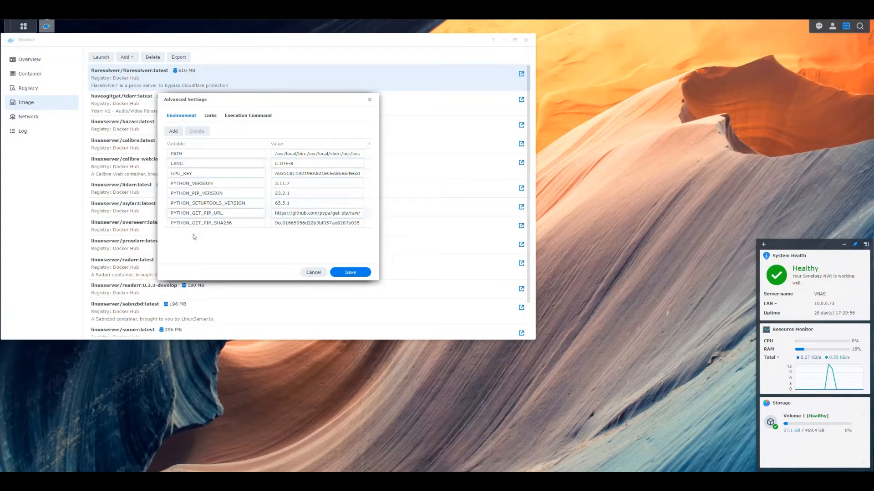
pyautogui.click(173, 131)
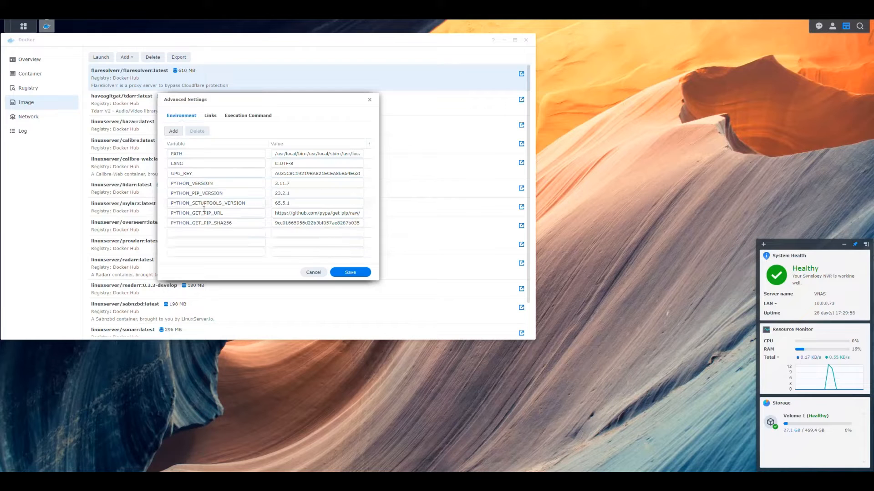
pyautogui.write('TZ')
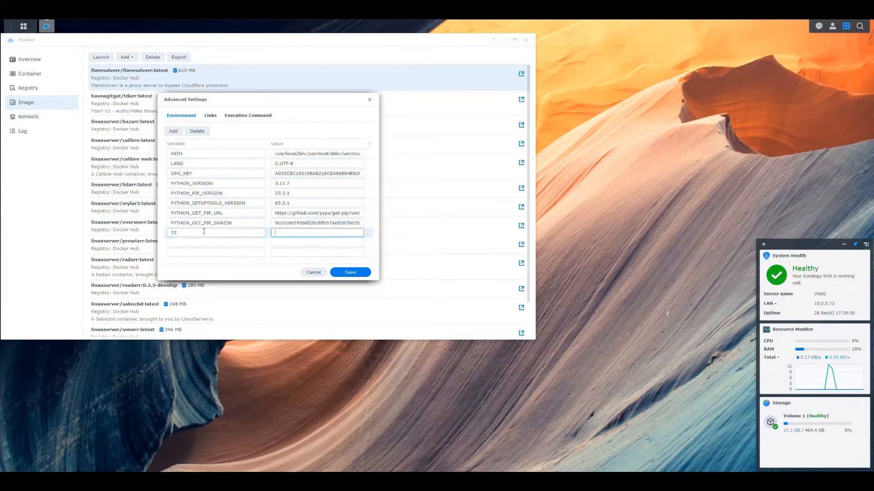
pyautogui.write('America/New_York')
pyautogui.write('100')
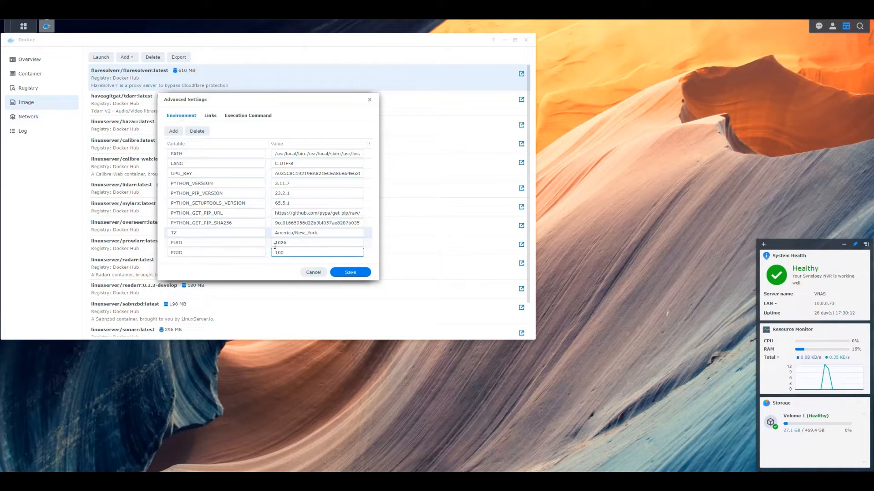
pyautogui.click(349, 272)
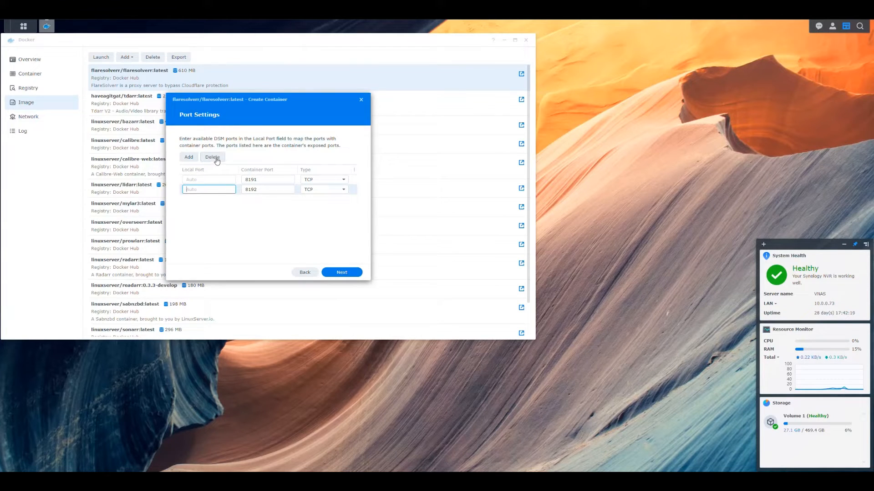
# Step: Delete the 8192 port mapping and set local port 8096 for container port 8191
pyautogui.click(213, 157)
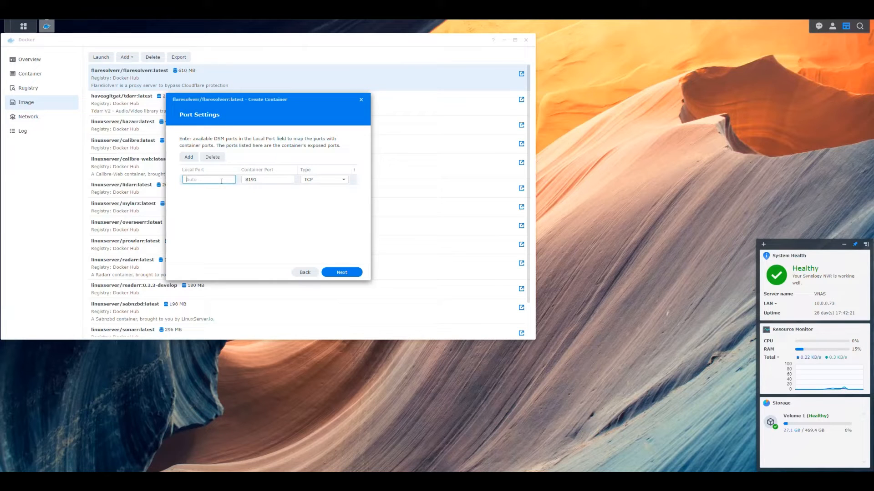
pyautogui.write('8096')
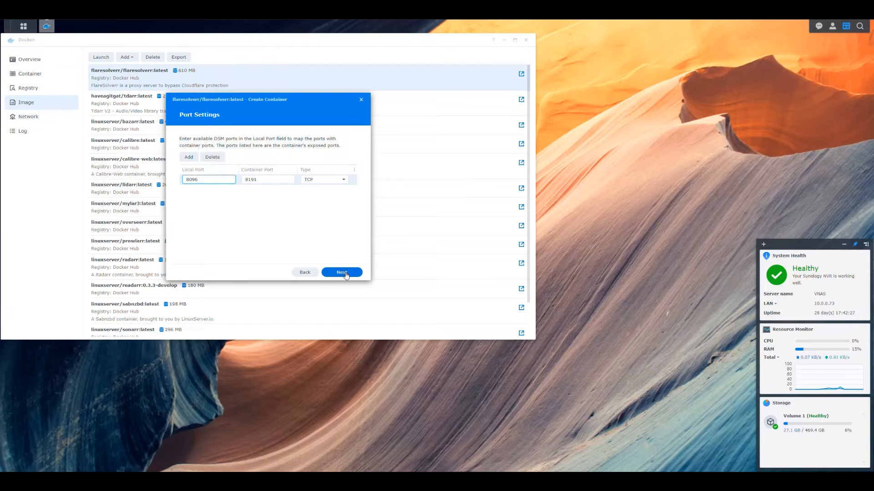
# Step: Advance past Port and Volume Settings without adding folders to the Summary page
pyautogui.click(341, 272)
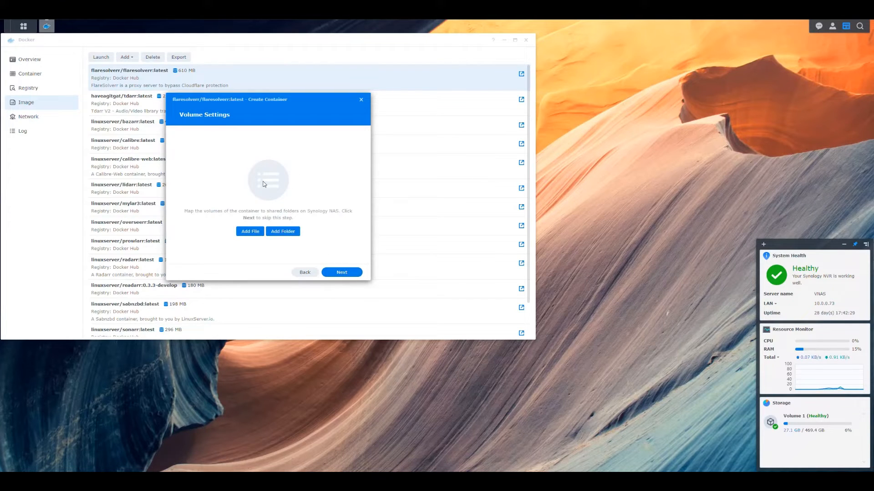
pyautogui.moveTo(278, 184)
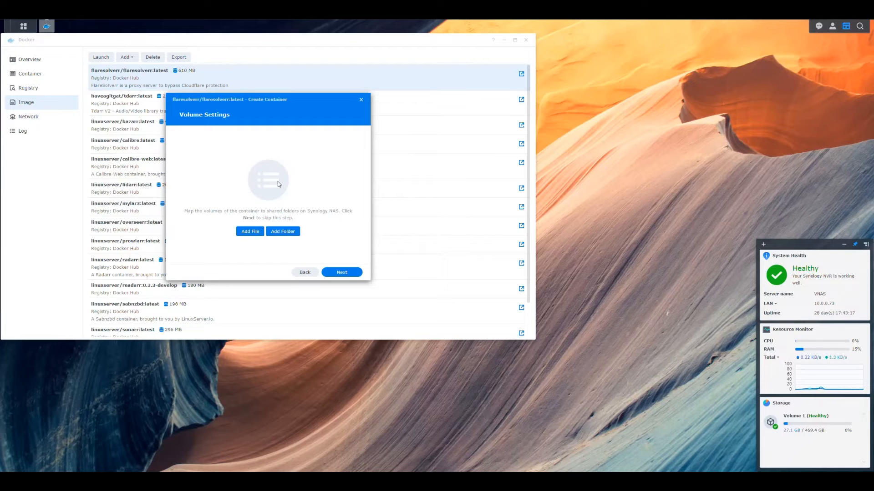
pyautogui.moveTo(346, 268)
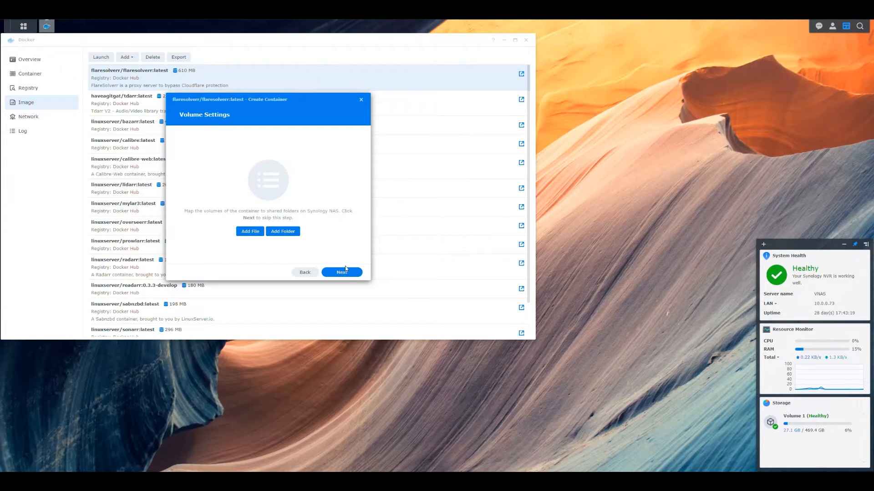
pyautogui.click(340, 273)
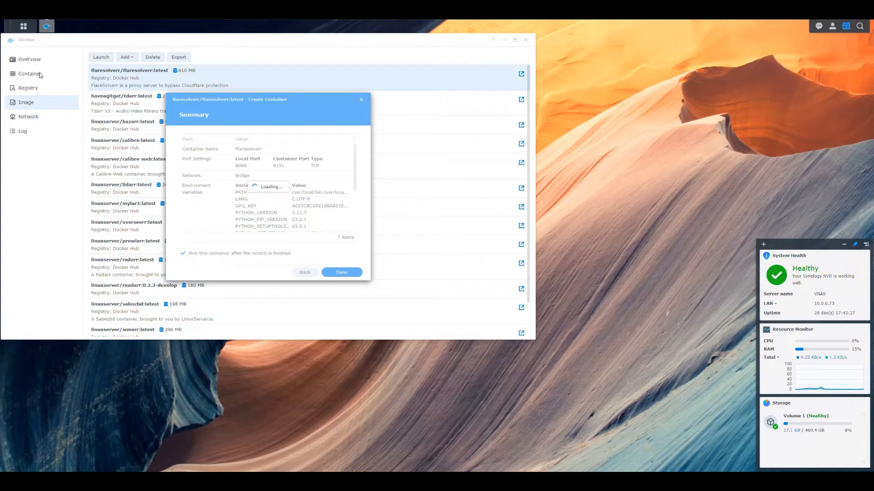
# Step: Open the Flaresolverr container's log and refresh it to confirm serving on port 8191
pyautogui.click(341, 273)
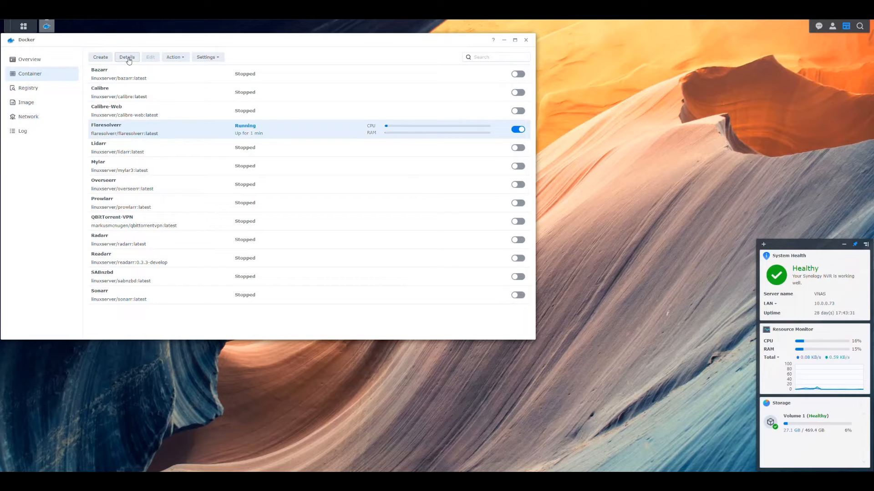
pyautogui.click(127, 57)
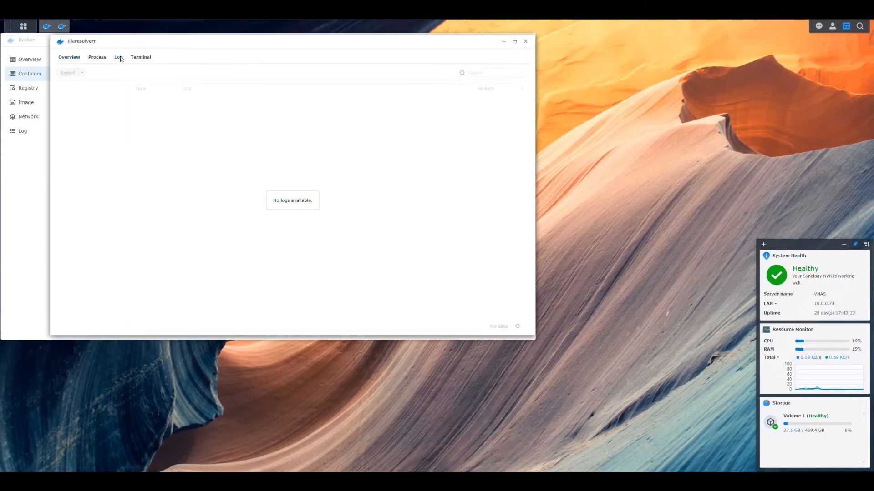
pyautogui.moveTo(226, 142)
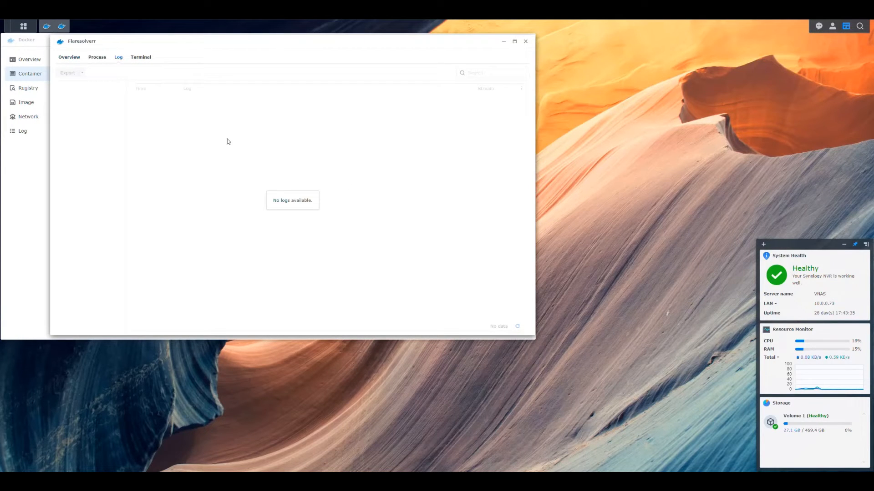
pyautogui.moveTo(164, 137)
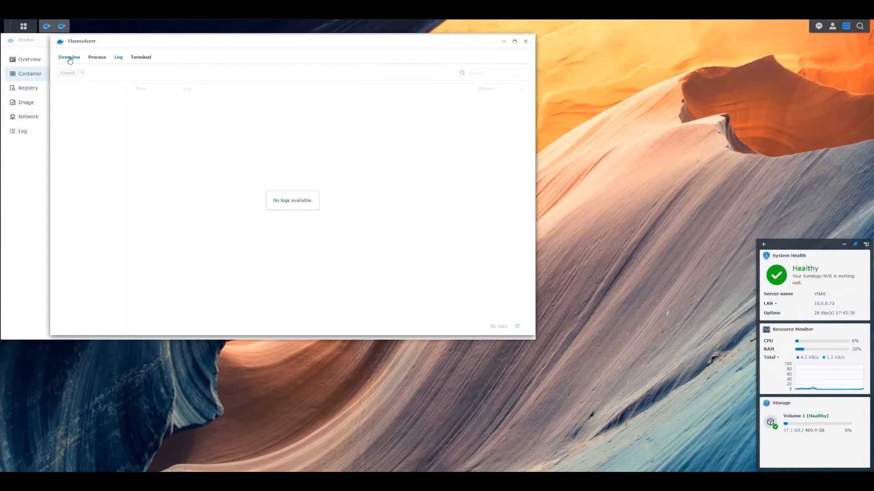
pyautogui.moveTo(356, 140)
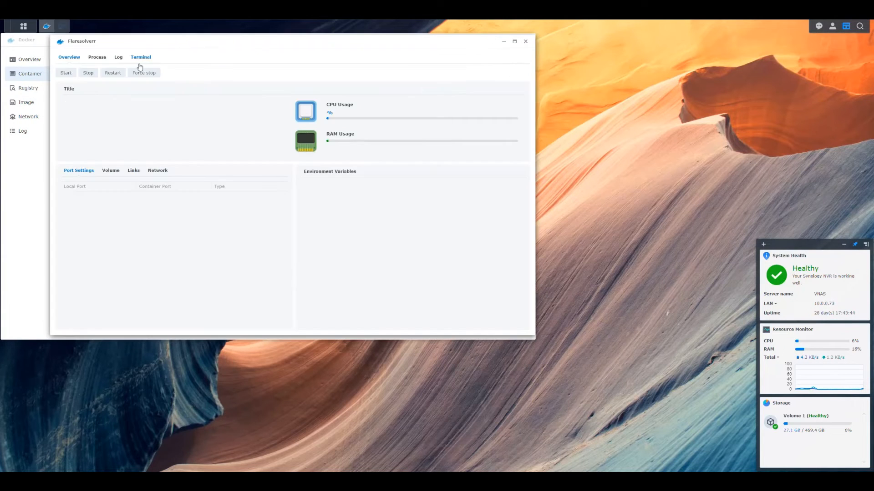
pyautogui.click(118, 57)
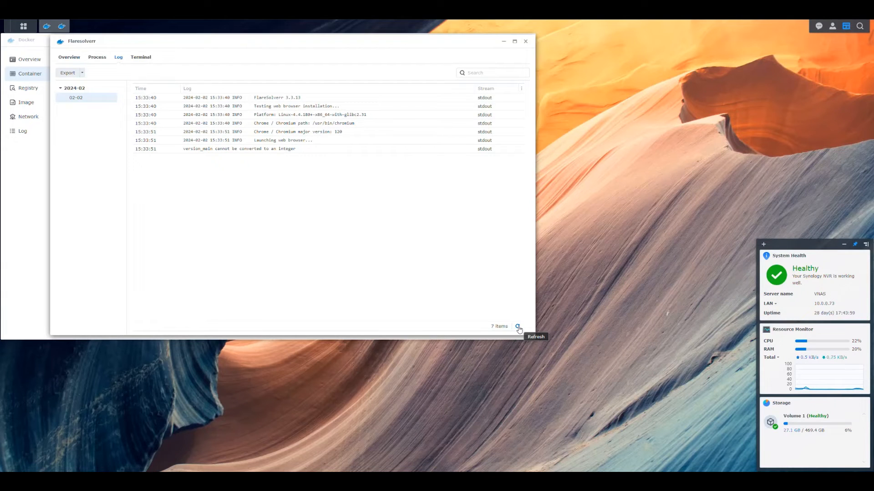
pyautogui.click(518, 326)
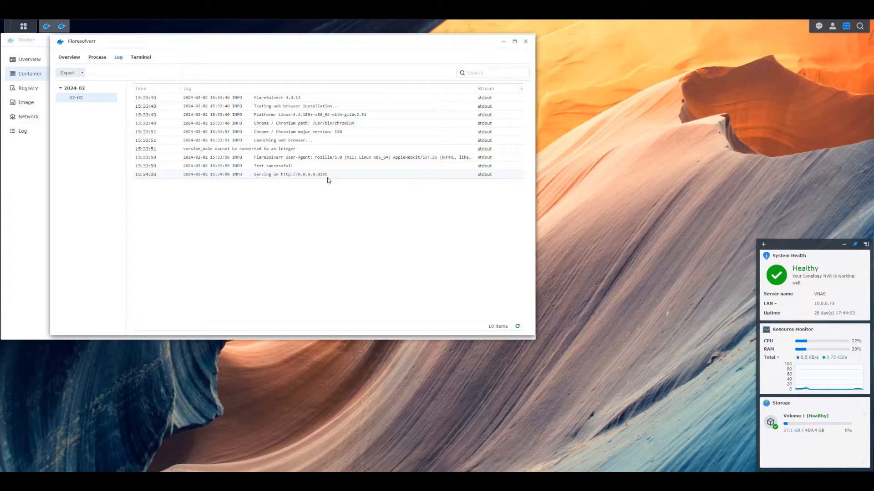
pyautogui.moveTo(524, 41)
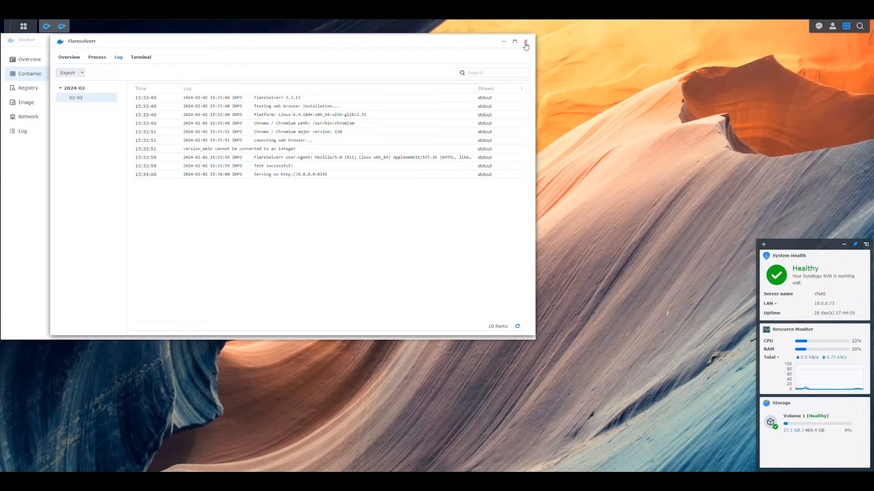
# Step: Close the Flaresolverr container details window
pyautogui.click(524, 41)
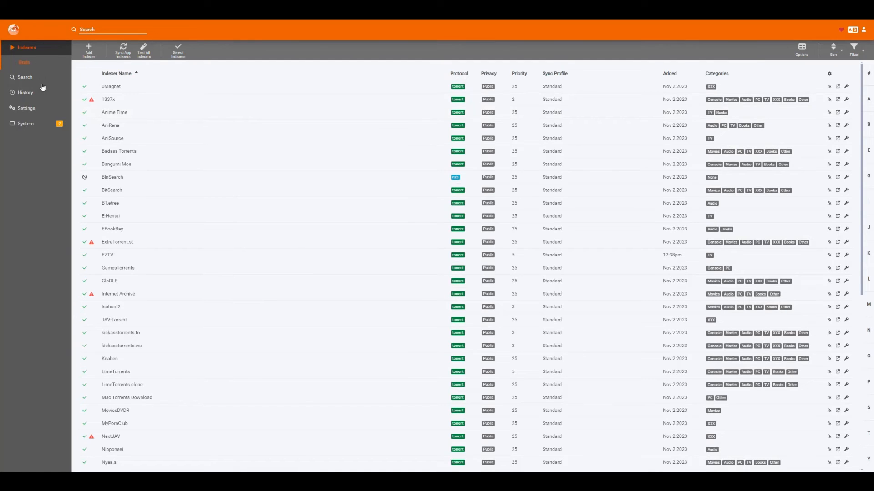
# Step: Add a new FlareSolverr indexer proxy from Prowlarr's indexer settings
pyautogui.click(26, 108)
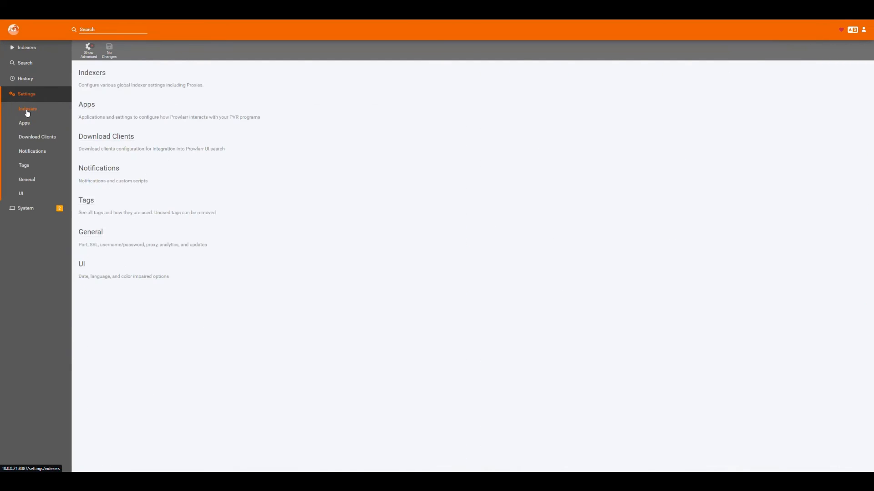
pyautogui.click(27, 109)
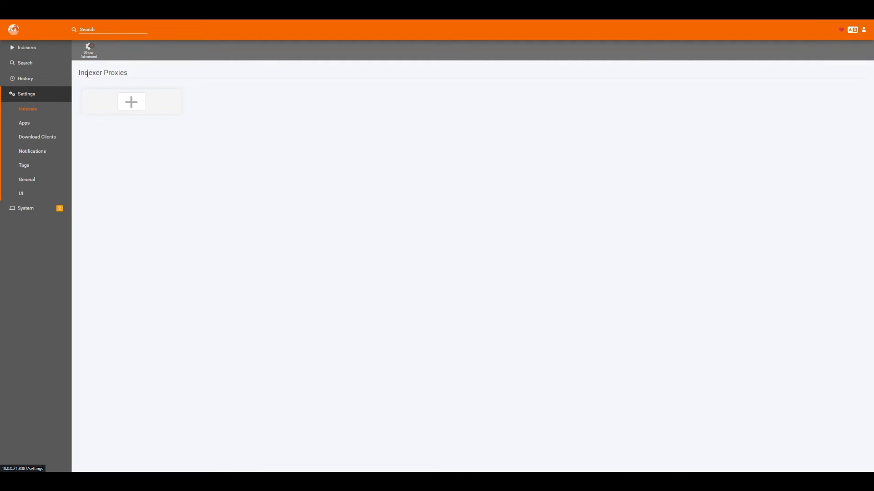
pyautogui.click(131, 102)
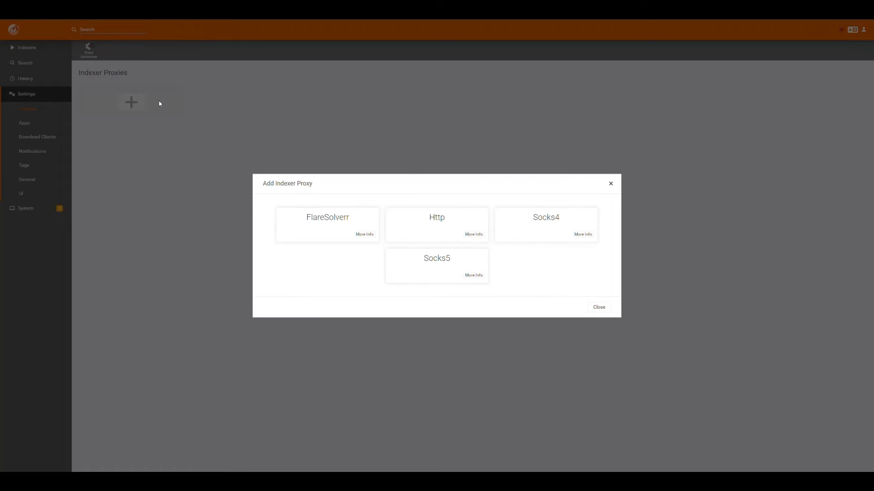
pyautogui.moveTo(337, 227)
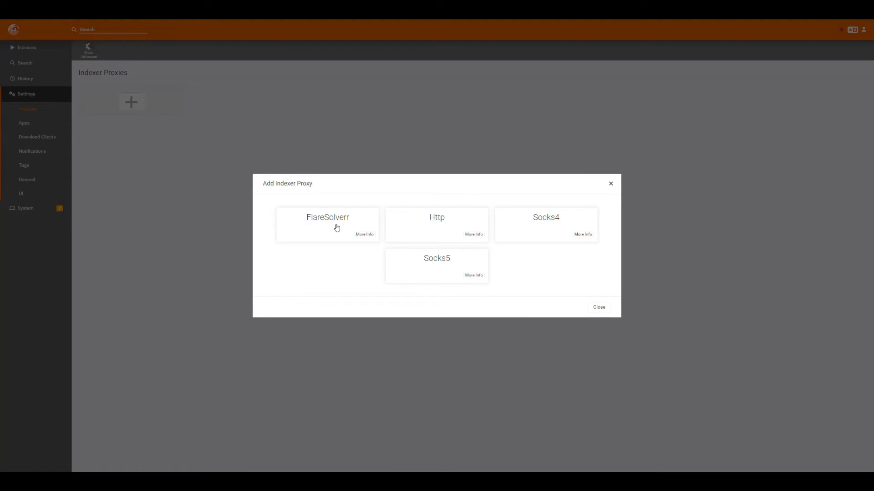
pyautogui.click(327, 224)
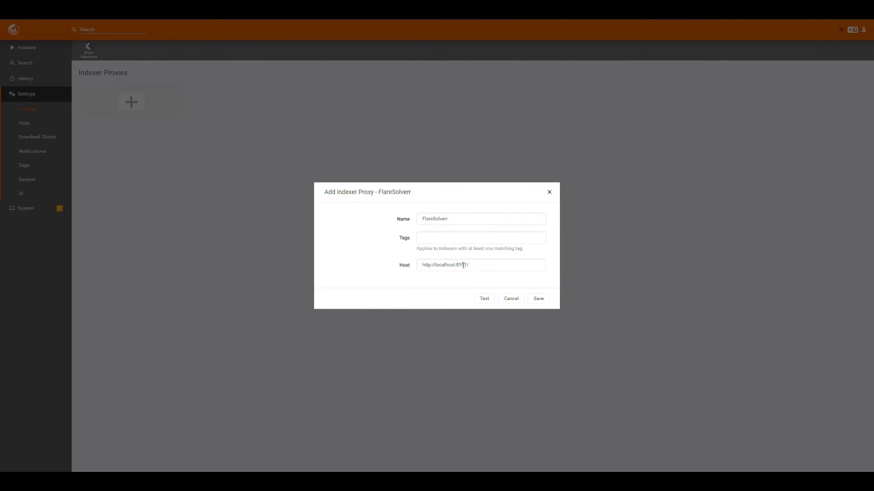
pyautogui.doubleClick(461, 265)
pyautogui.write('096')
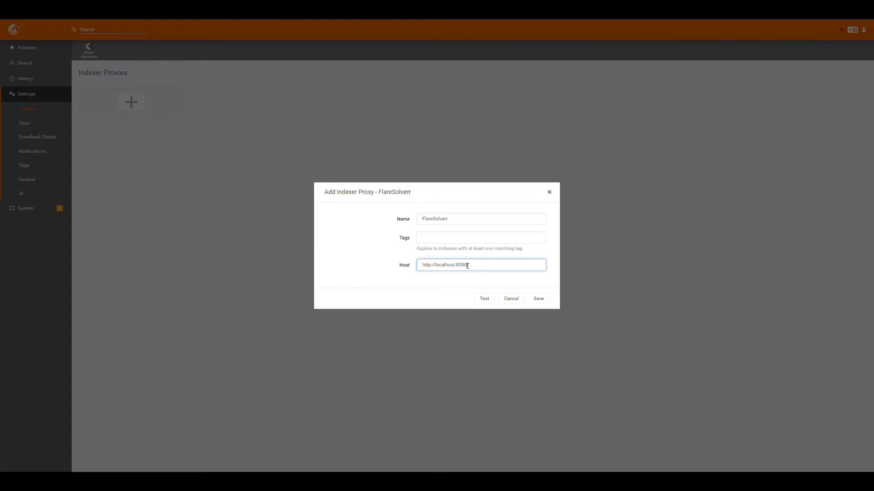
pyautogui.doubleClick(446, 265)
pyautogui.write('10.0.0.73')
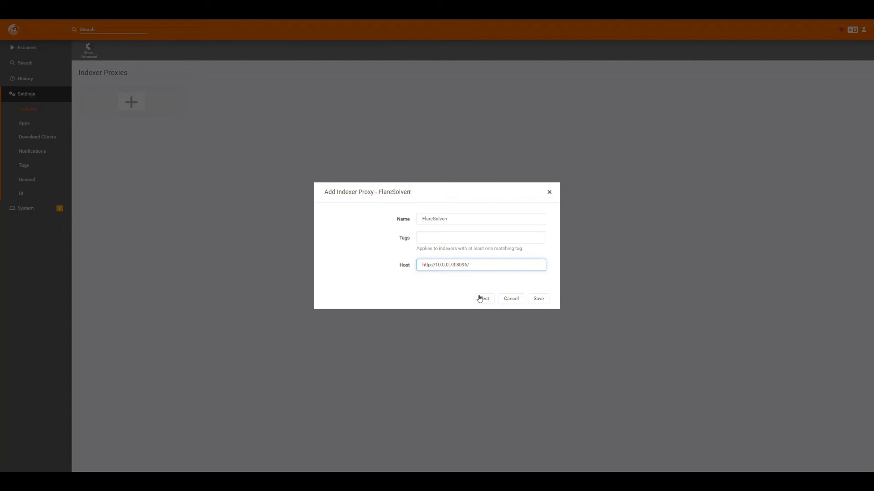
pyautogui.moveTo(445, 290)
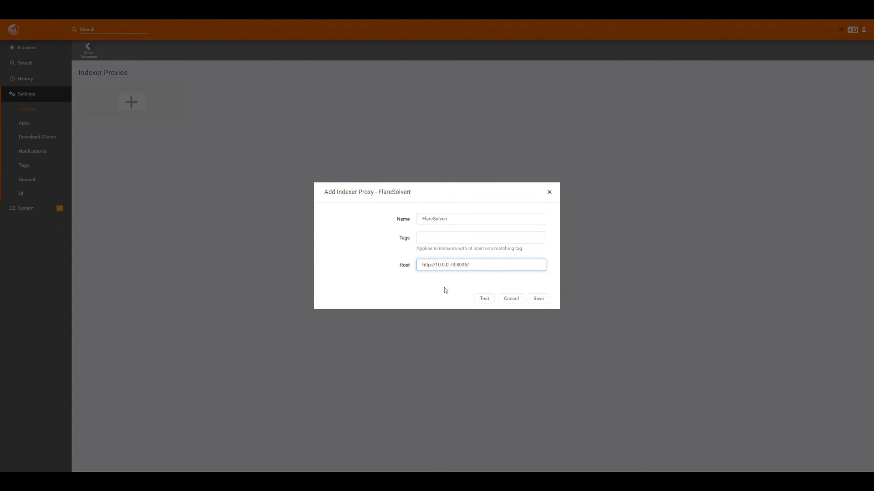
pyautogui.click(483, 298)
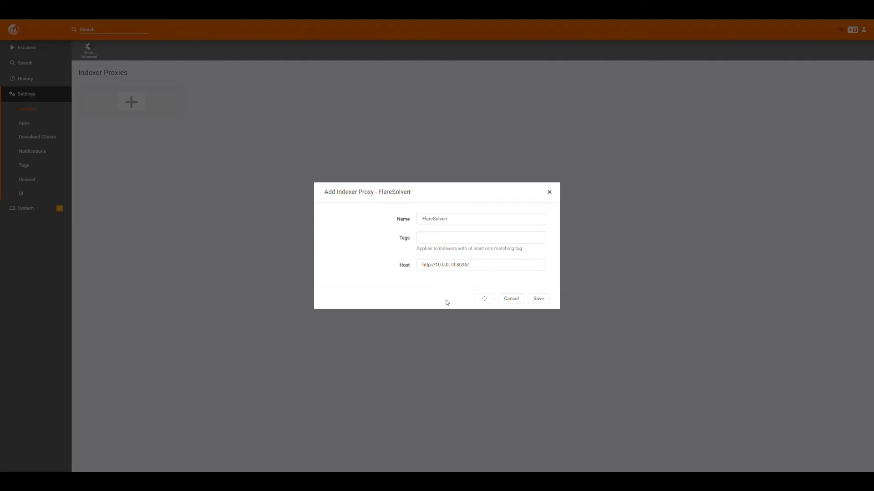
pyautogui.moveTo(437, 298)
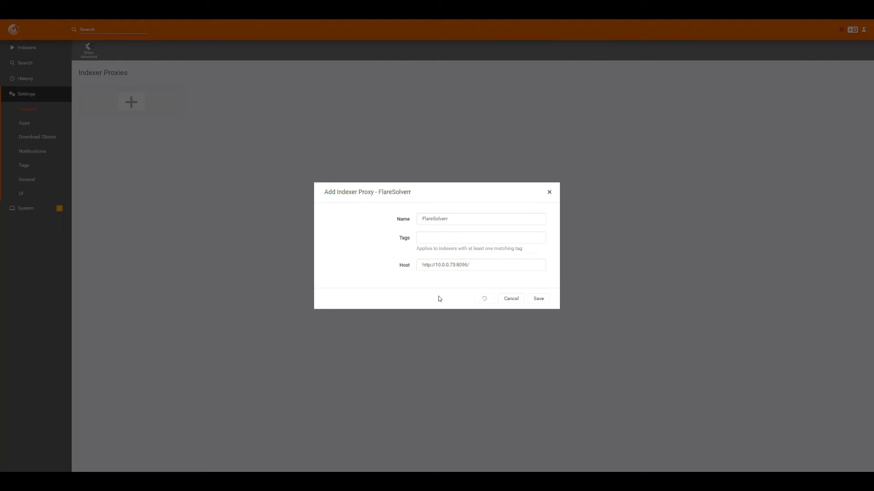
pyautogui.moveTo(412, 221)
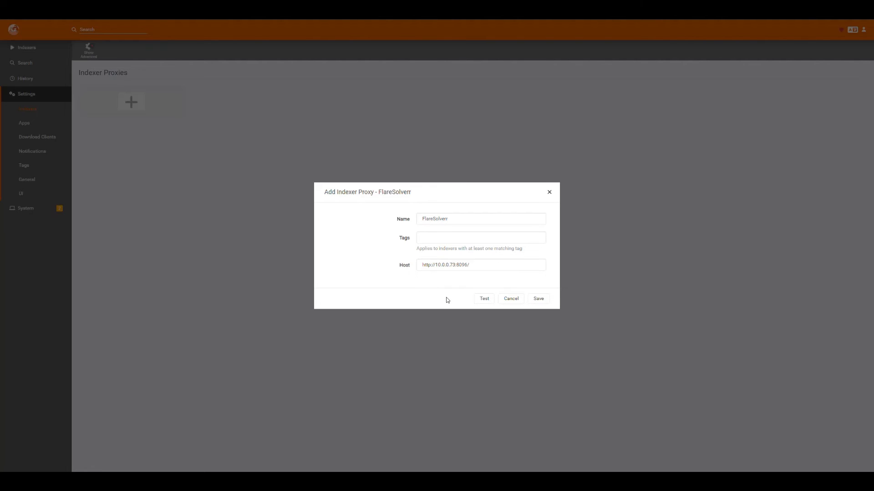
pyautogui.moveTo(477, 301)
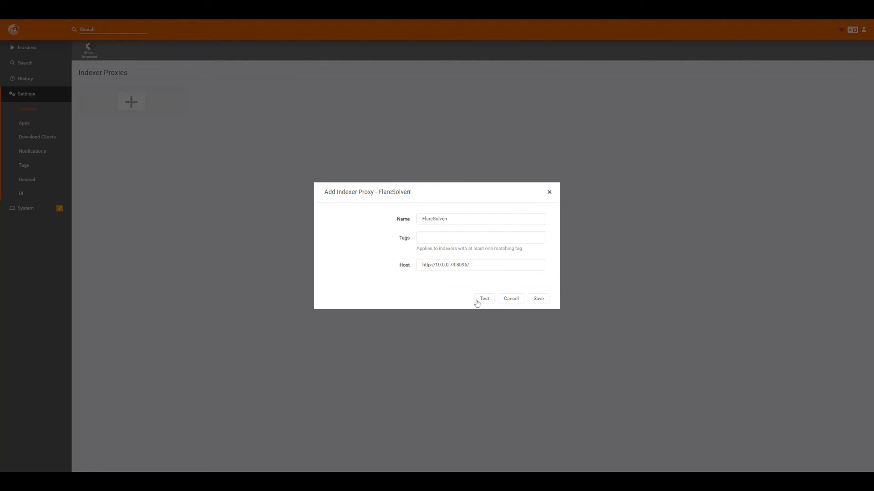
pyautogui.moveTo(487, 280)
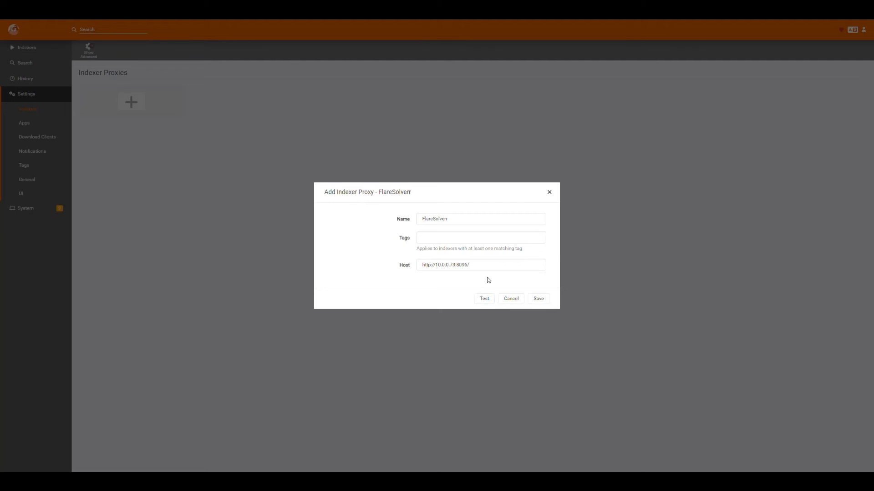
pyautogui.moveTo(538, 299)
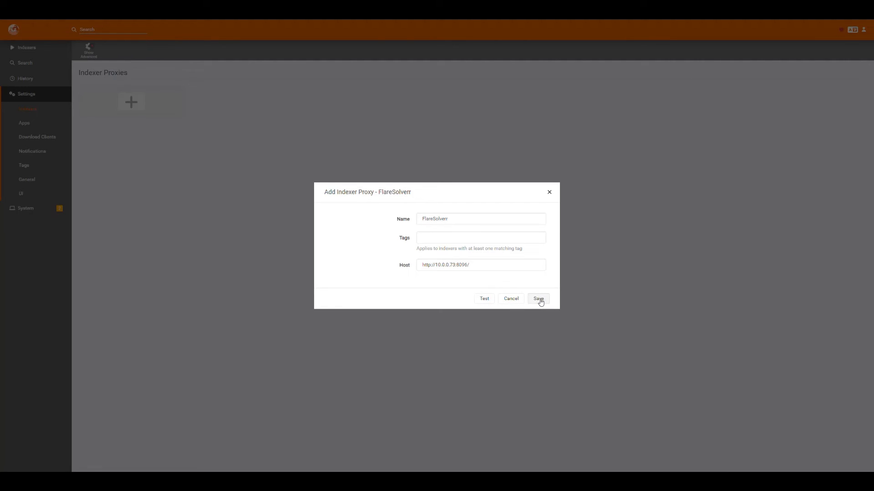
# Step: Save the FlareSolverr indexer proxy
pyautogui.click(536, 298)
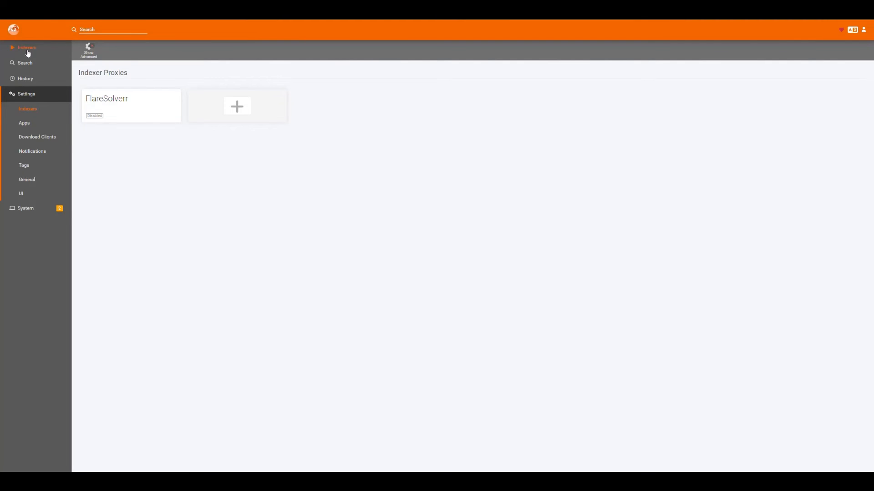
pyautogui.moveTo(312, 161)
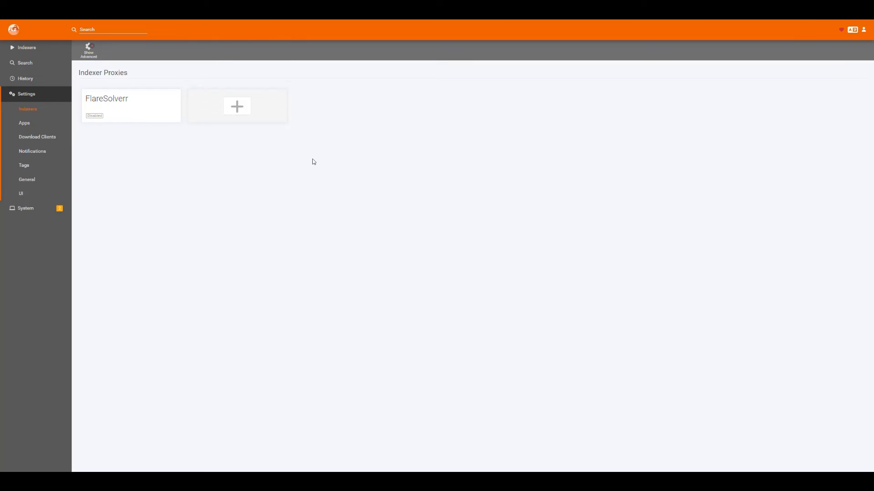
pyautogui.moveTo(326, 170)
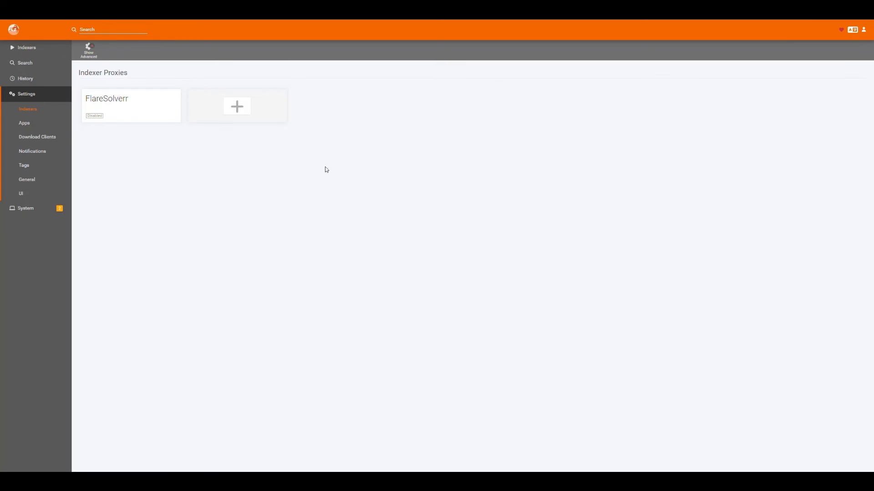
pyautogui.moveTo(405, 168)
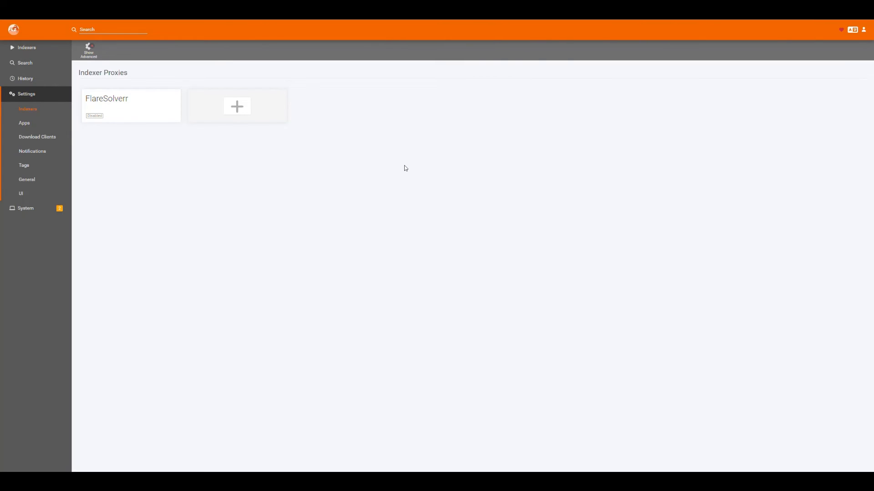
pyautogui.moveTo(499, 143)
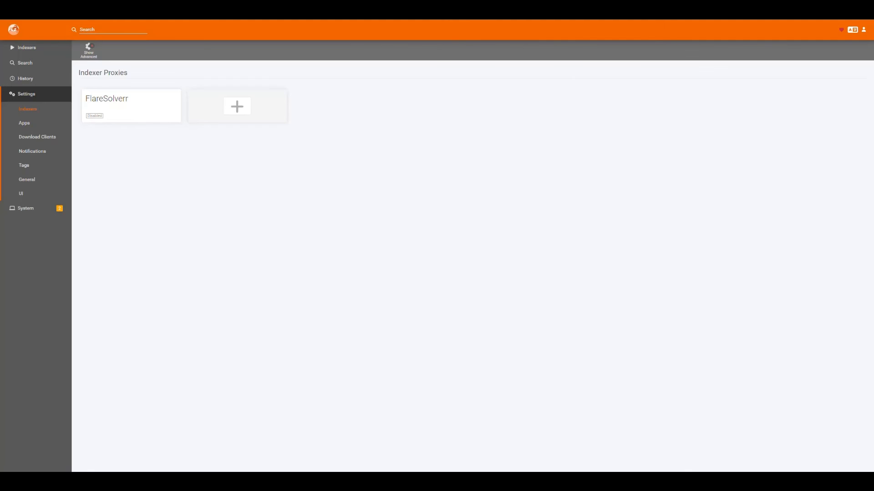
# Step: Return to the Indexers list, briefly opening and closing the 1337x indexer details
pyautogui.click(26, 48)
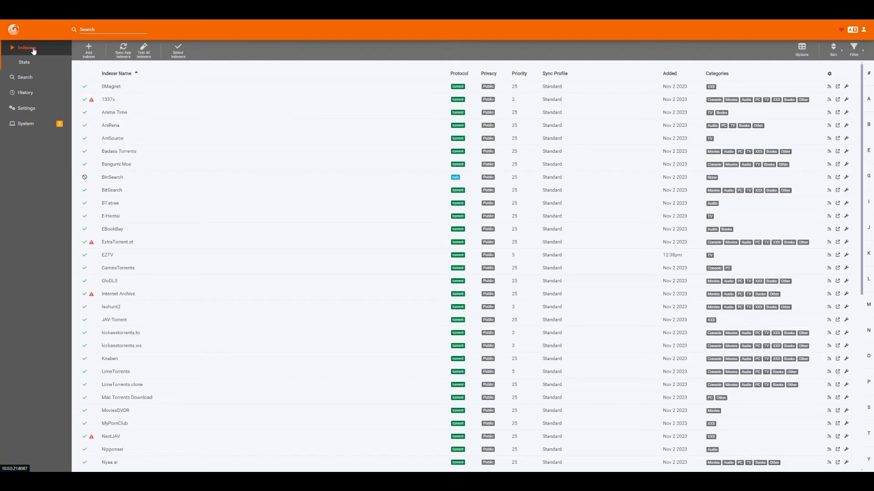
pyautogui.click(108, 99)
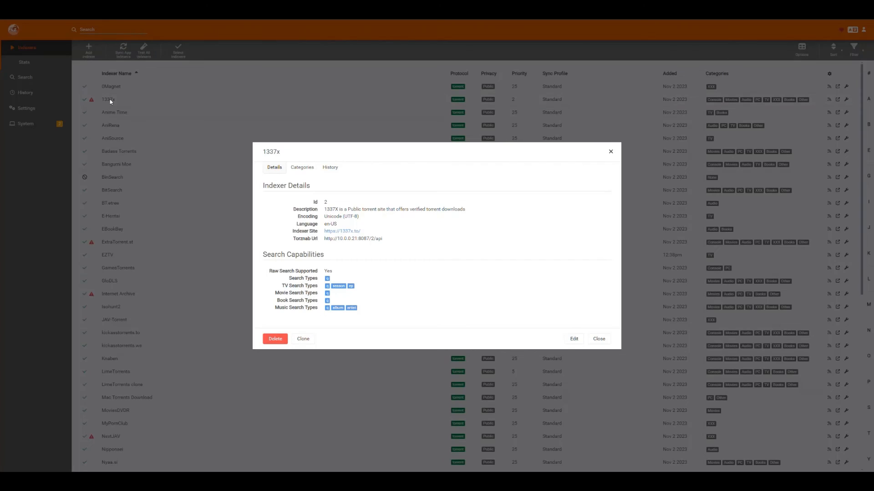
pyautogui.click(598, 338)
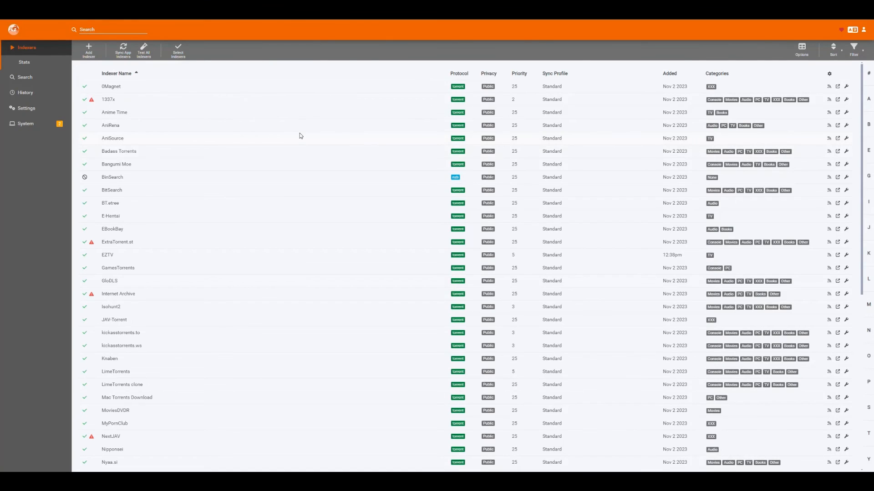
pyautogui.moveTo(122, 93)
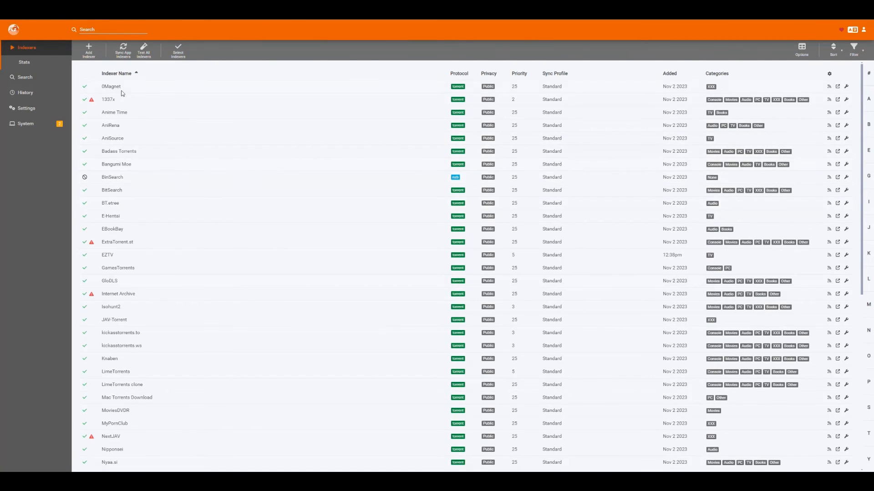
pyautogui.moveTo(432, 175)
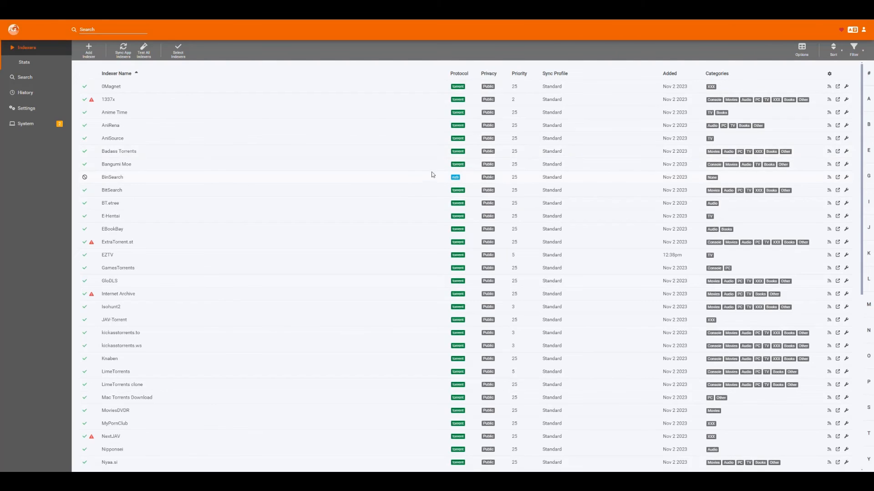
pyautogui.moveTo(399, 195)
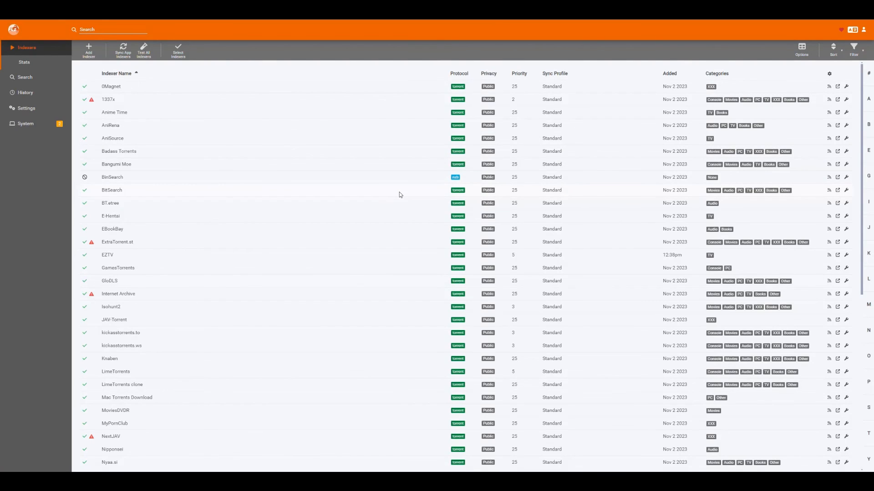
pyautogui.moveTo(633, 59)
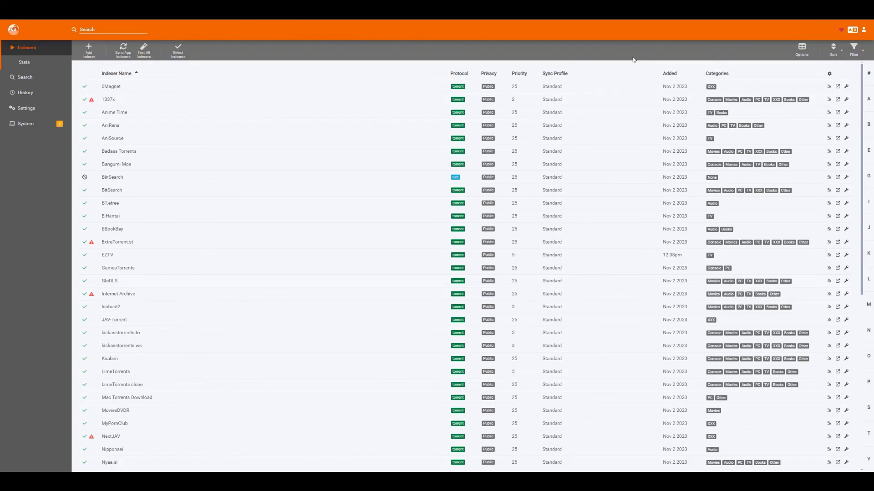
pyautogui.moveTo(514, 51)
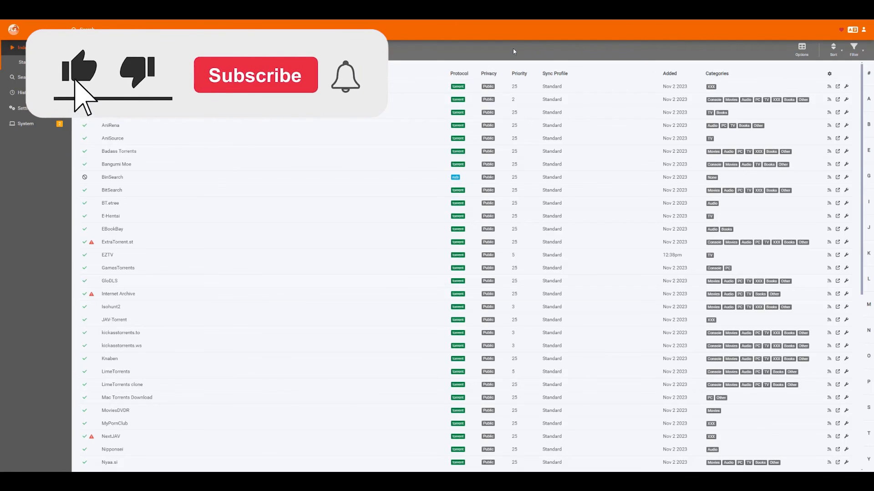
pyautogui.click(255, 75)
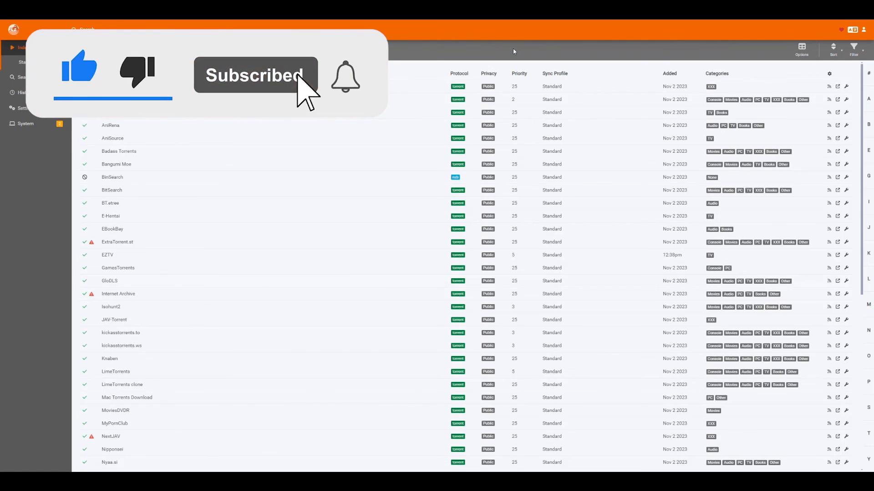